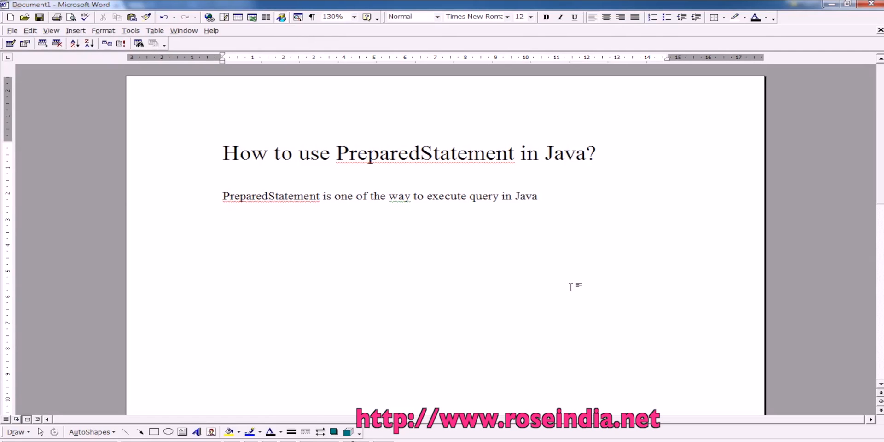
Highlight the tutorial's driver loading, connection and 'from Employees where FirstName' query code.
left_click(516, 195)
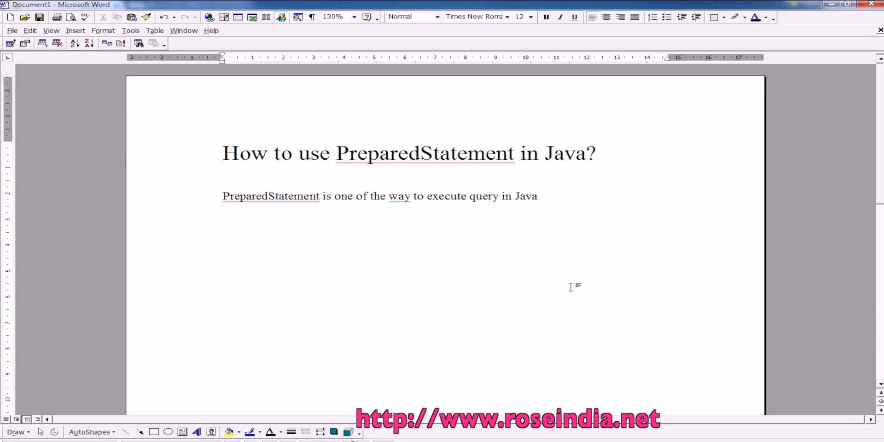
left_click(516, 196)
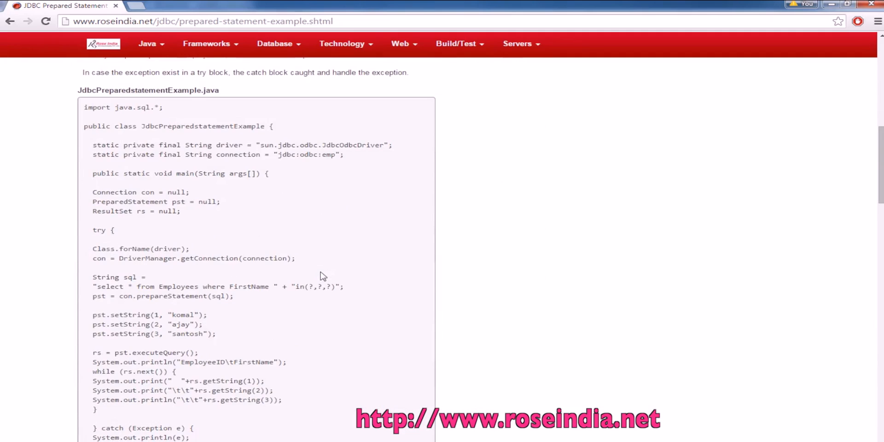
scroll("down", 3)
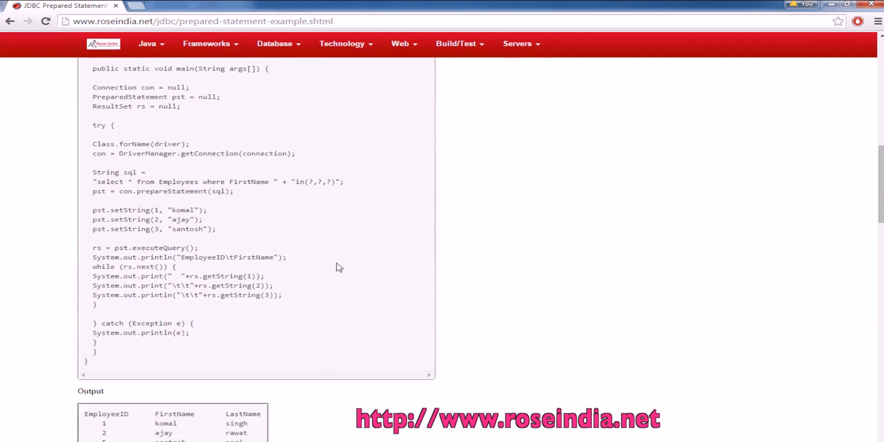
left_click_drag(92, 143, 296, 153)
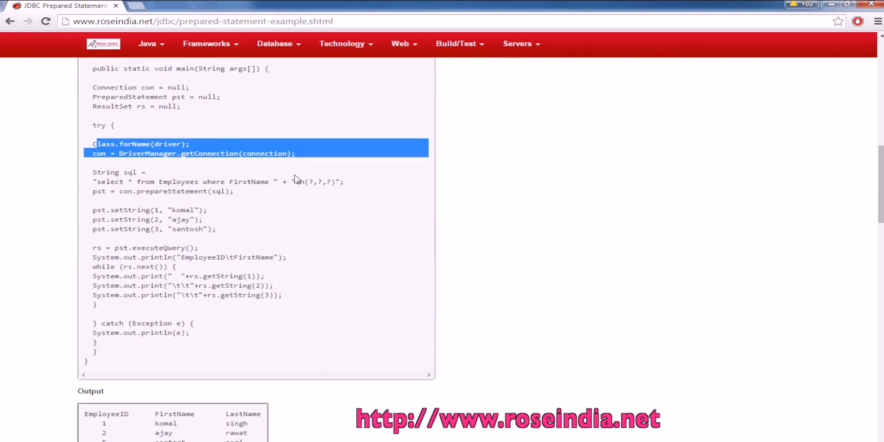
scroll("down", 3)
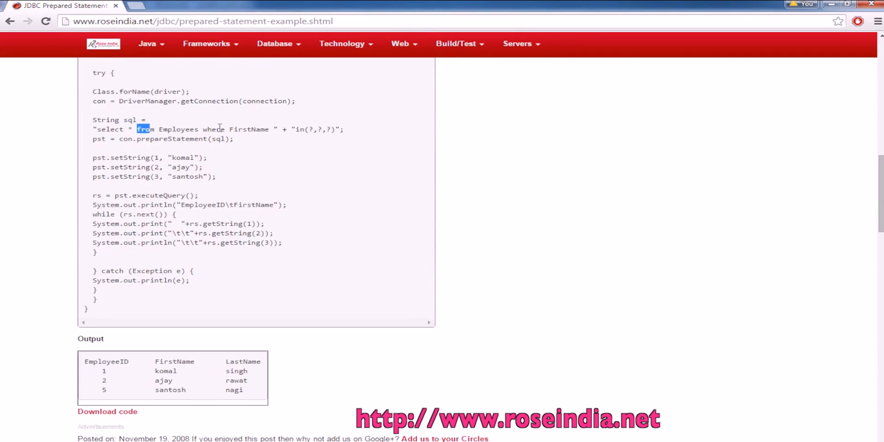
left_click_drag(135, 129, 271, 129)
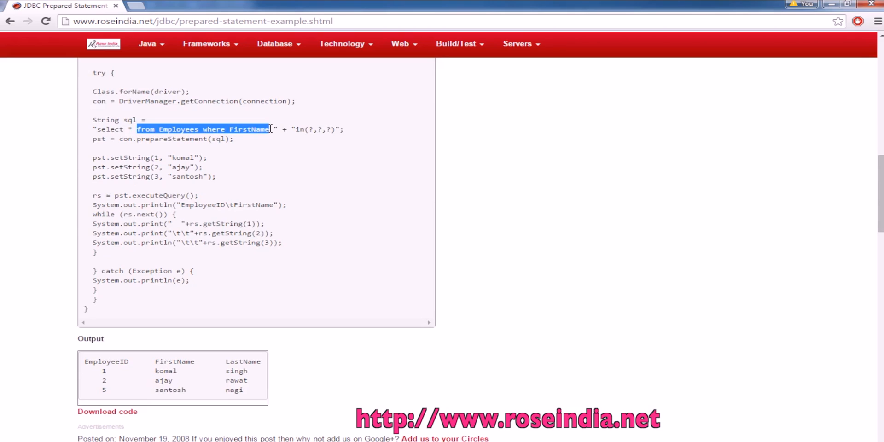
Point out the con object, the prepareStatement call and the three setString lines.
double_click(126, 139)
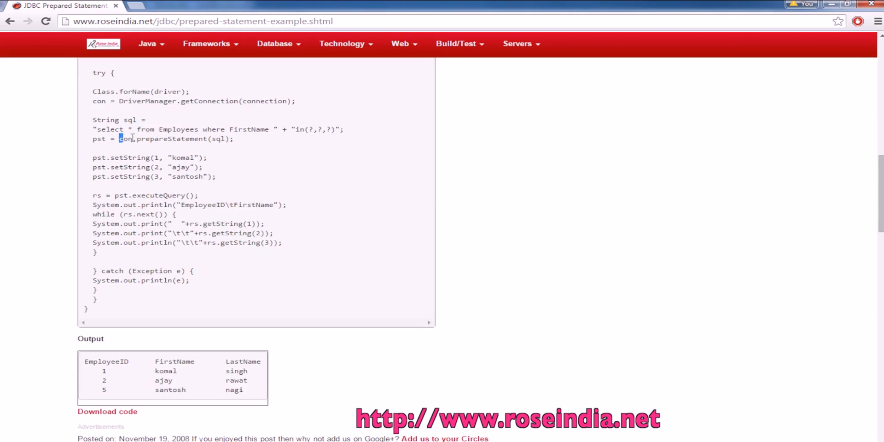
left_click_drag(119, 139, 233, 138)
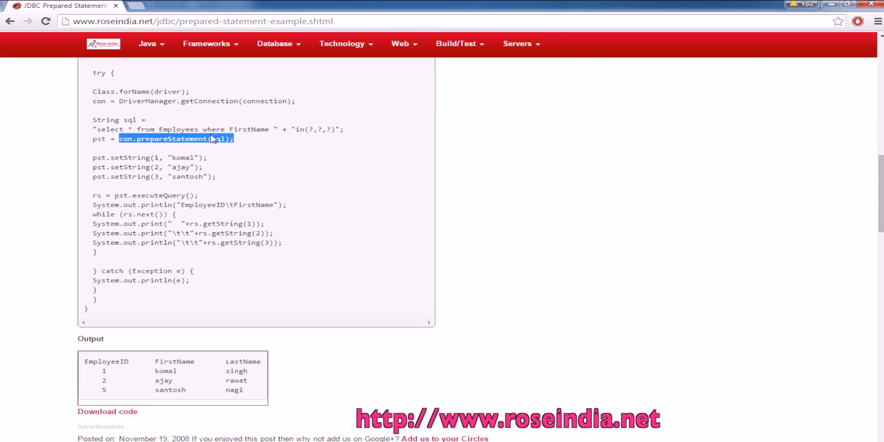
left_click(208, 139)
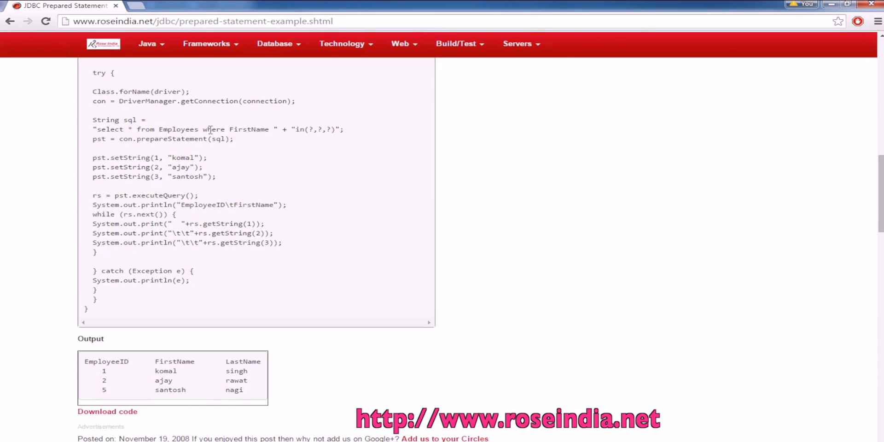
left_click_drag(92, 157, 216, 176)
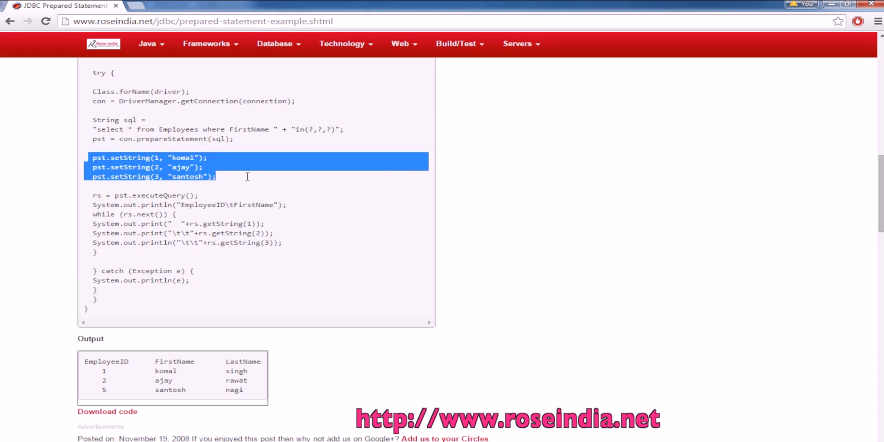
scroll("down", 3)
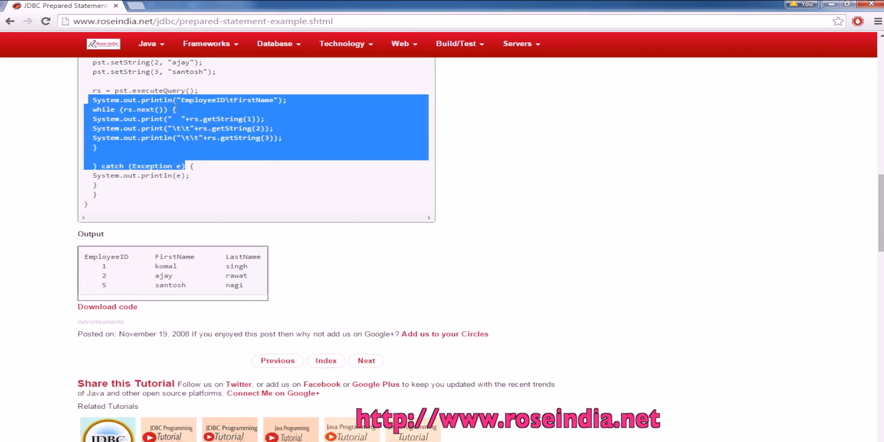
Highlight executeQuery and the tutorial's driver and connection string fields.
double_click(159, 90)
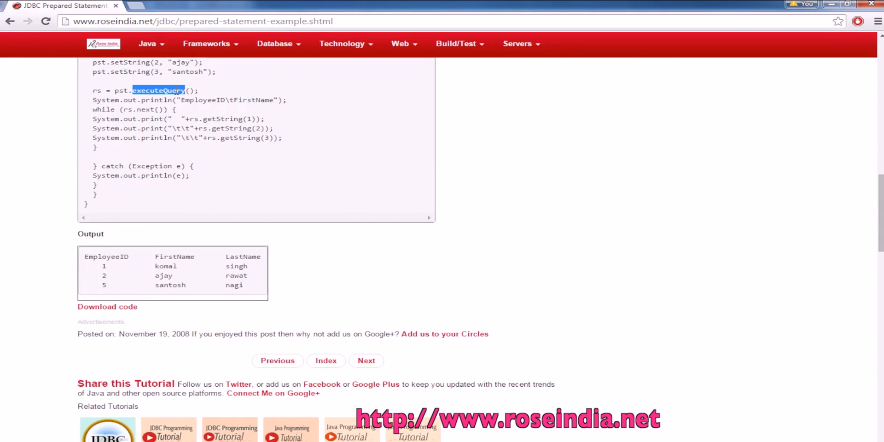
double_click(95, 91)
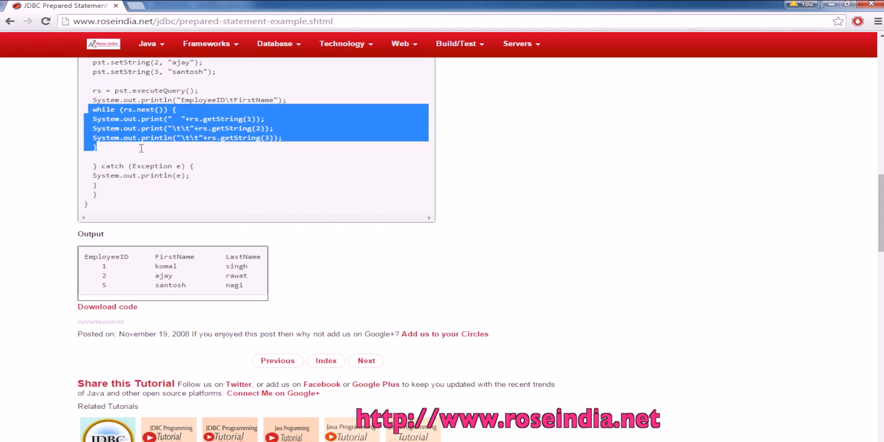
scroll("up", 3)
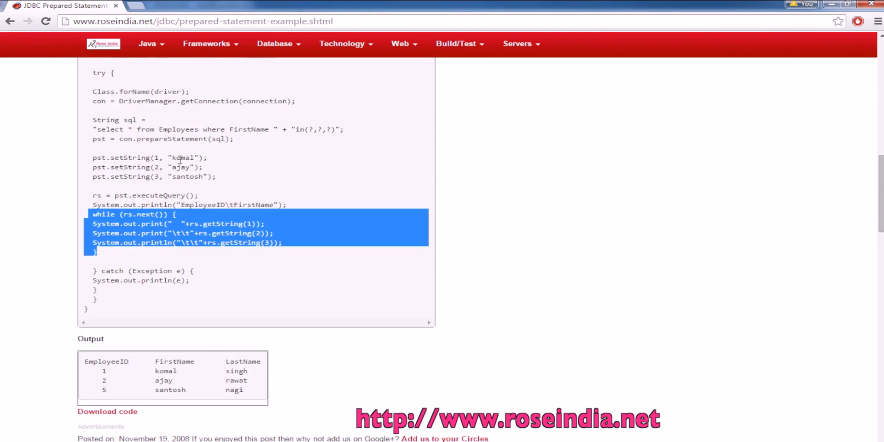
scroll("up", 3)
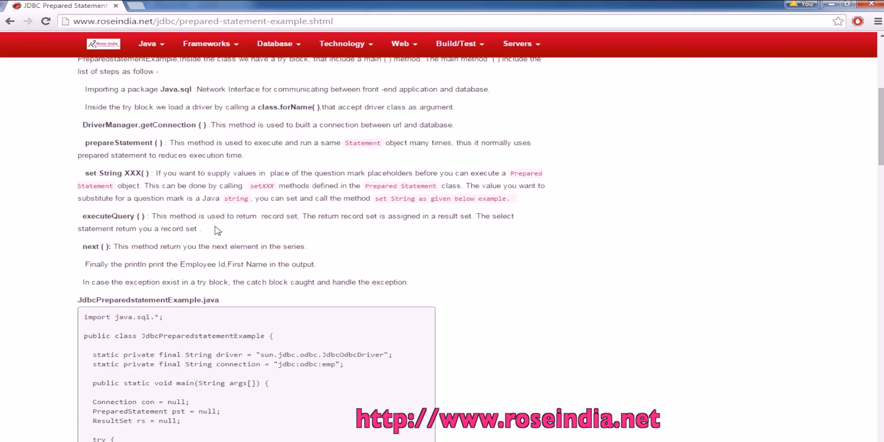
left_click_drag(93, 354, 344, 364)
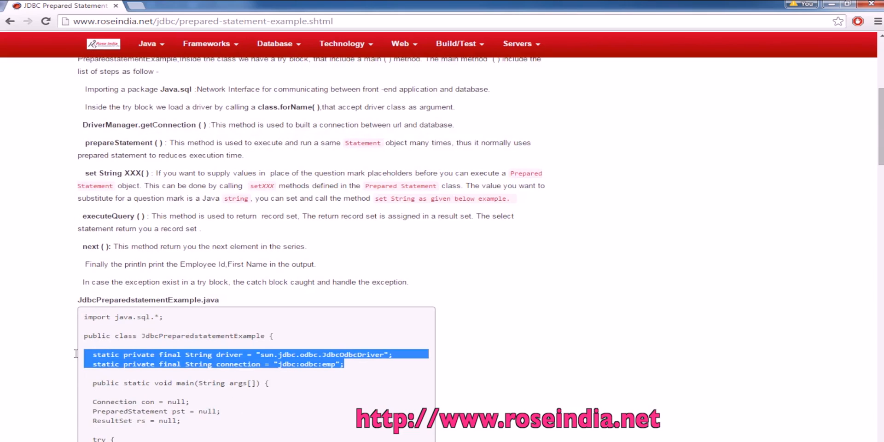
left_click(372, 376)
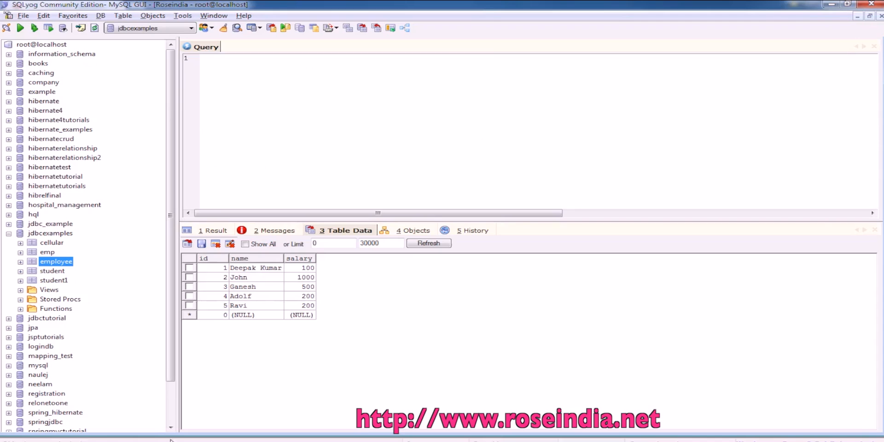
mouse_move(262, 275)
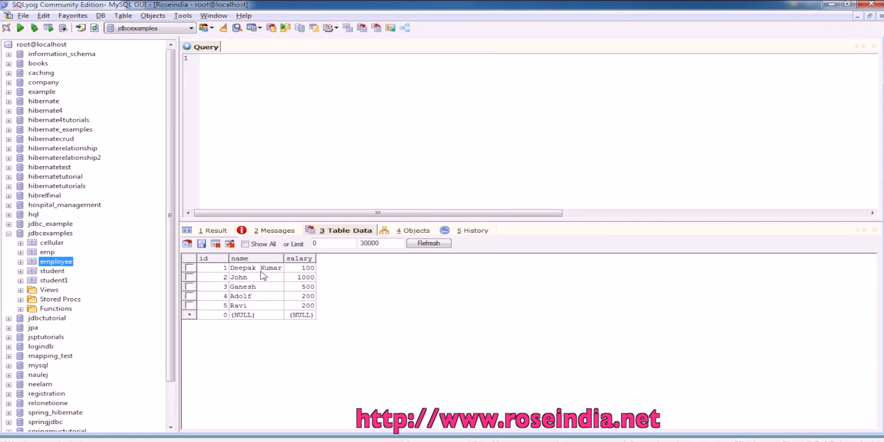
mouse_move(304, 301)
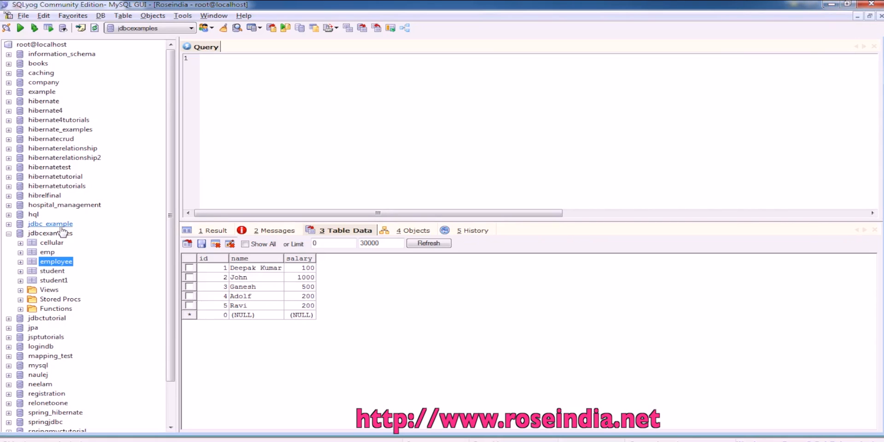
Choose Java Project in Eclipse's New Project wizard.
left_click(50, 233)
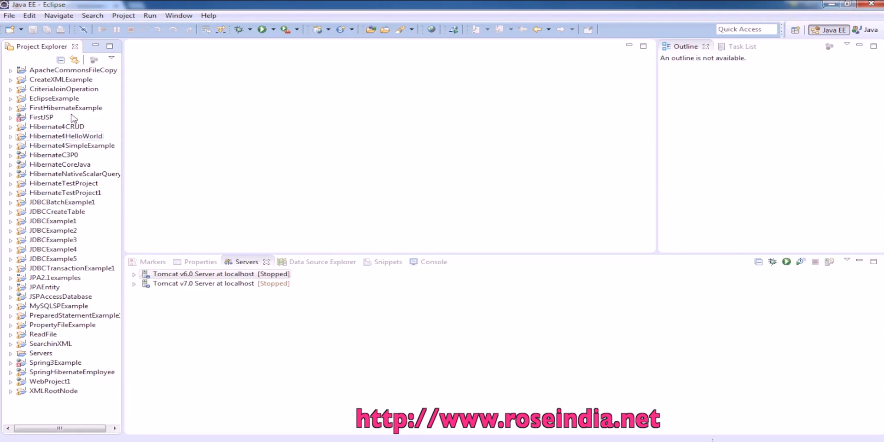
left_click(9, 15)
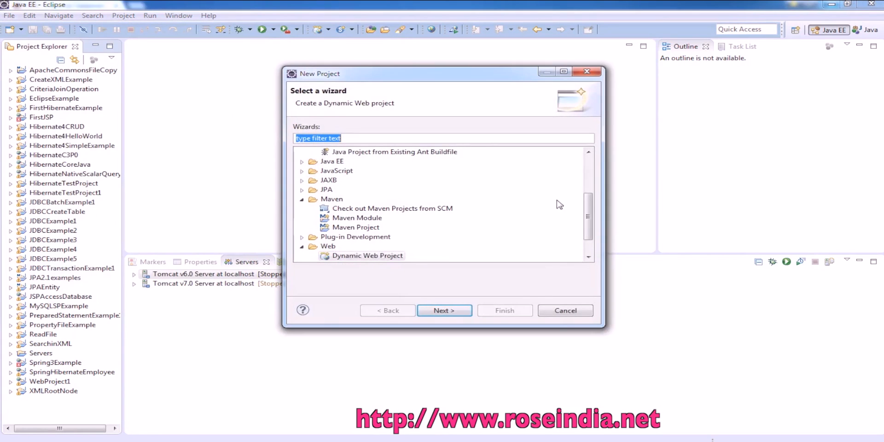
scroll("up", 3)
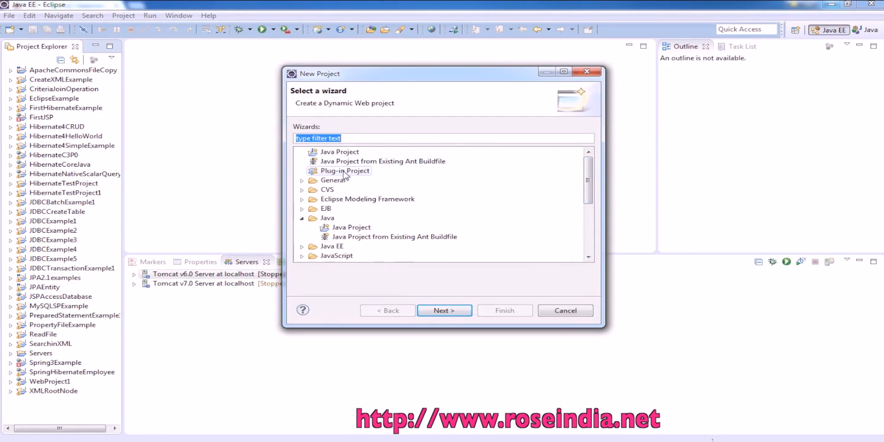
left_click(340, 151)
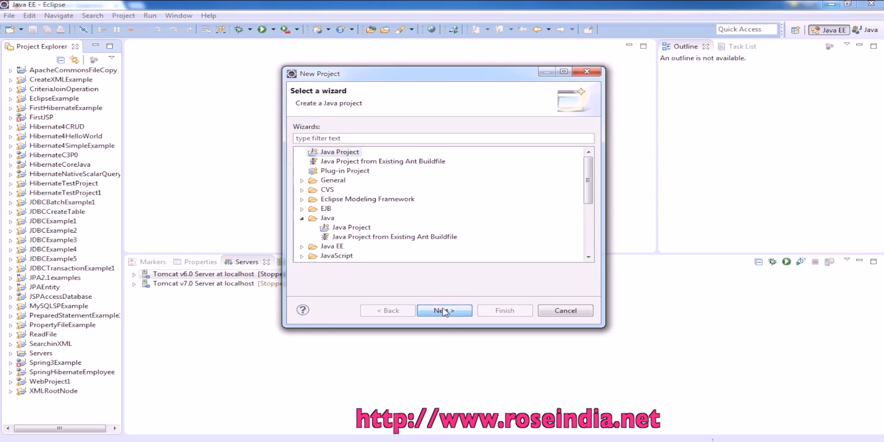
left_click(444, 310)
type("JDBCPreparedS")
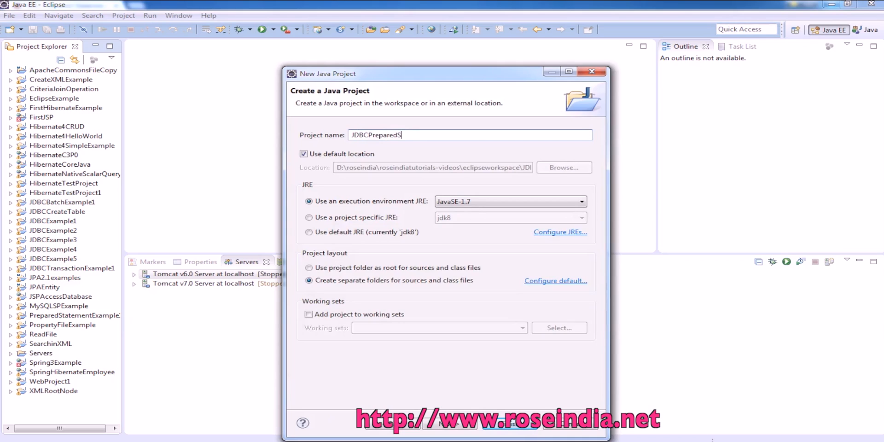
Name the project JDBCPreparedStatement, finish, and accept the Java perspective.
type("tatement")
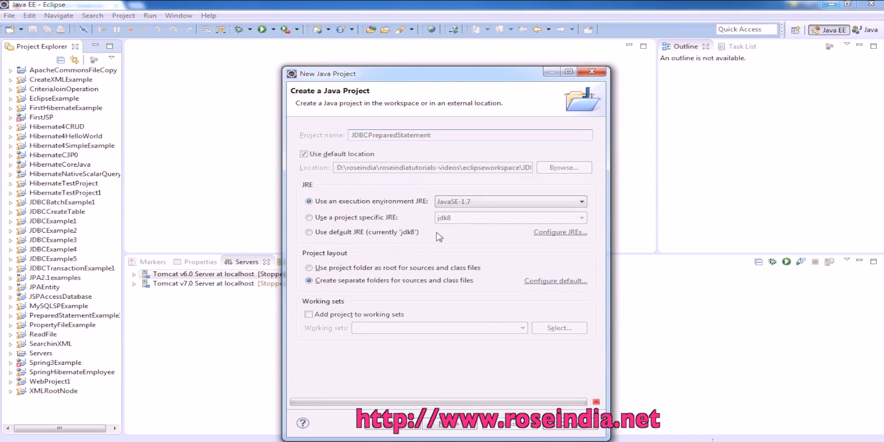
left_click(450, 424)
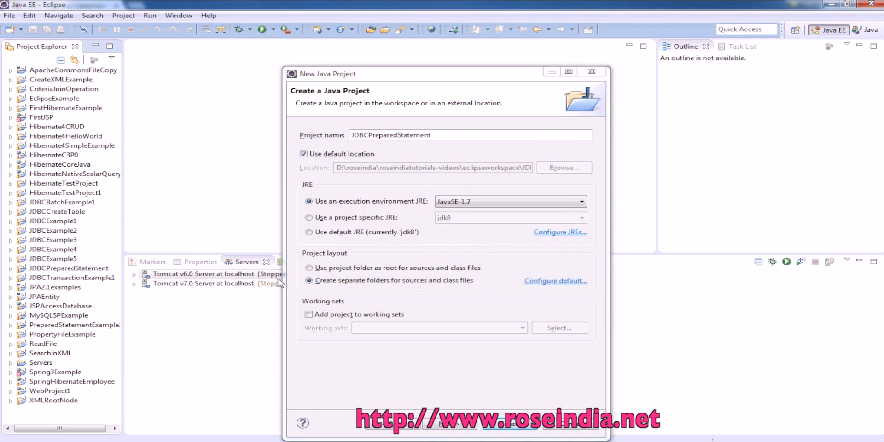
left_click(438, 429)
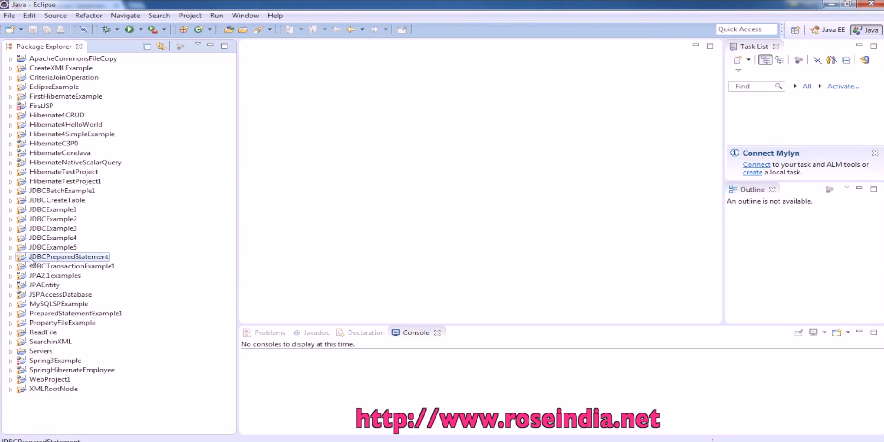
Create the net.roseindia package under the project's src folder.
left_click(10, 257)
type("net")
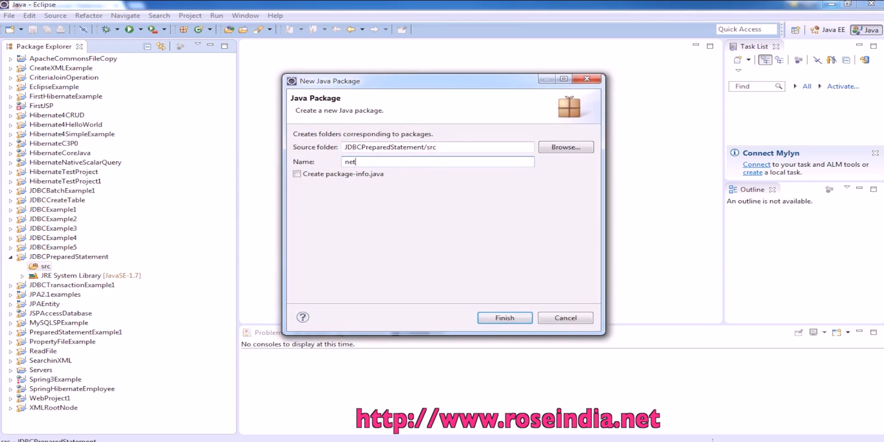
type(".rosei")
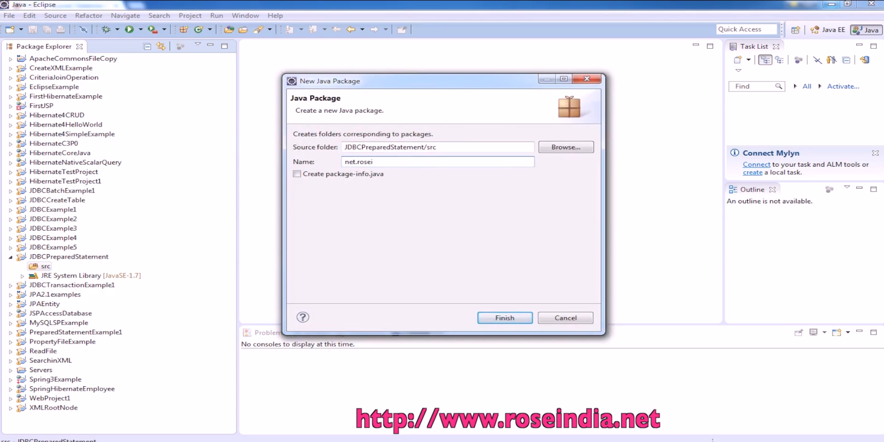
type("ndia")
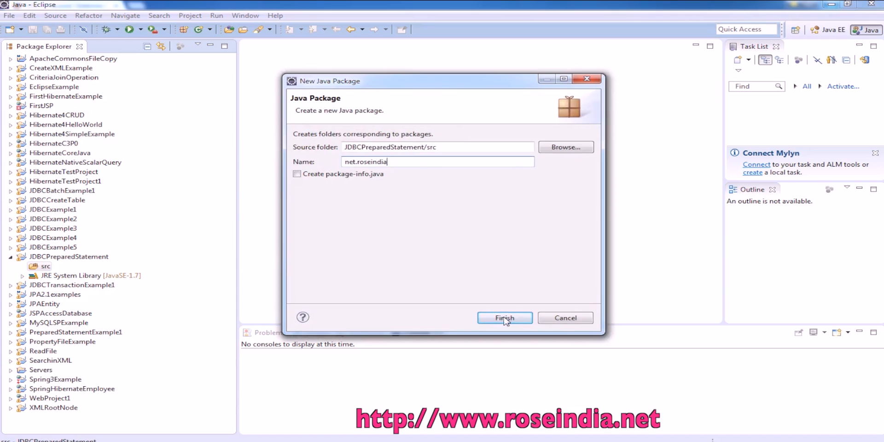
left_click(504, 317)
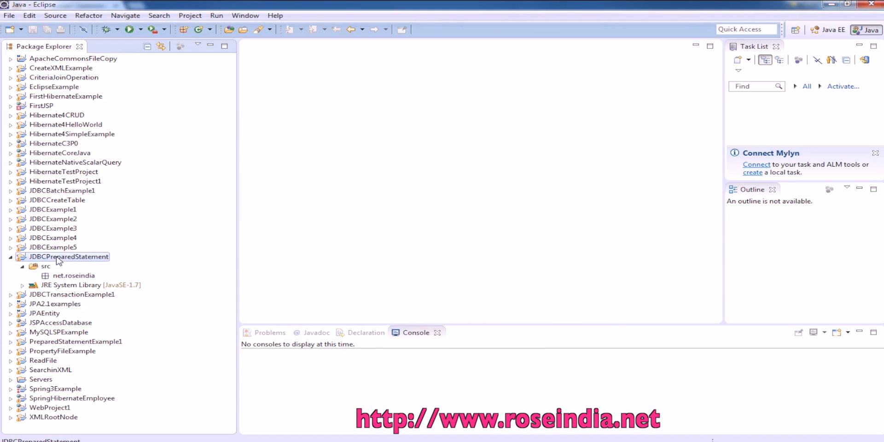
Add a folder named lib to the JDBCPreparedStatement project.
right_click(68, 256)
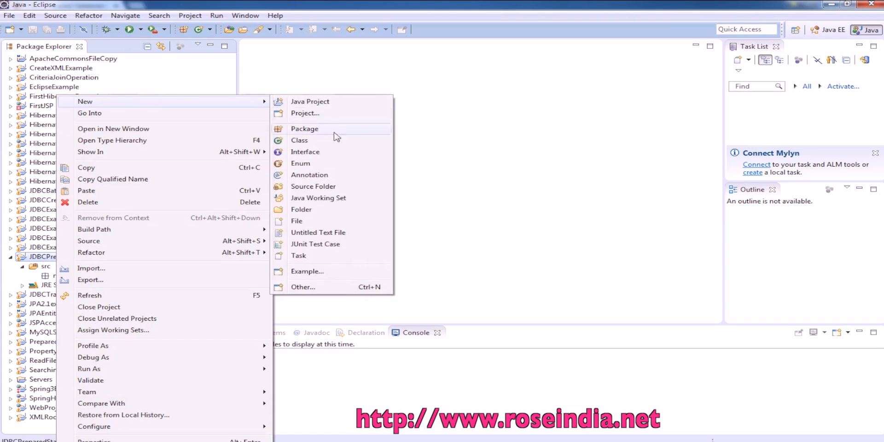
left_click(301, 209)
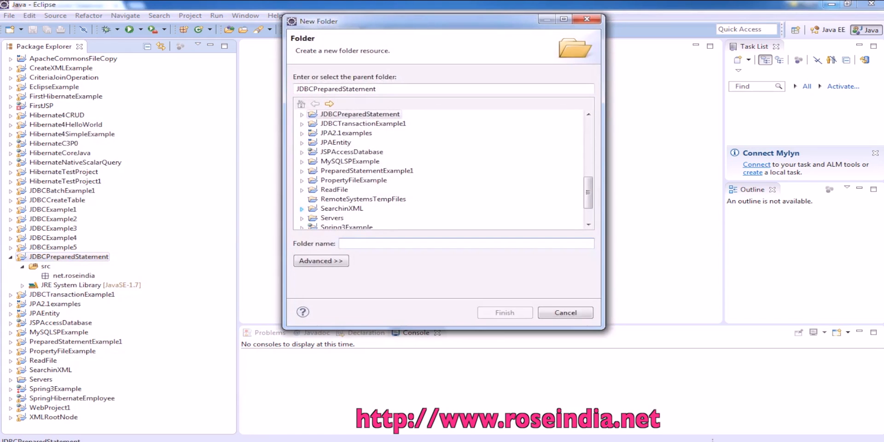
type("lib")
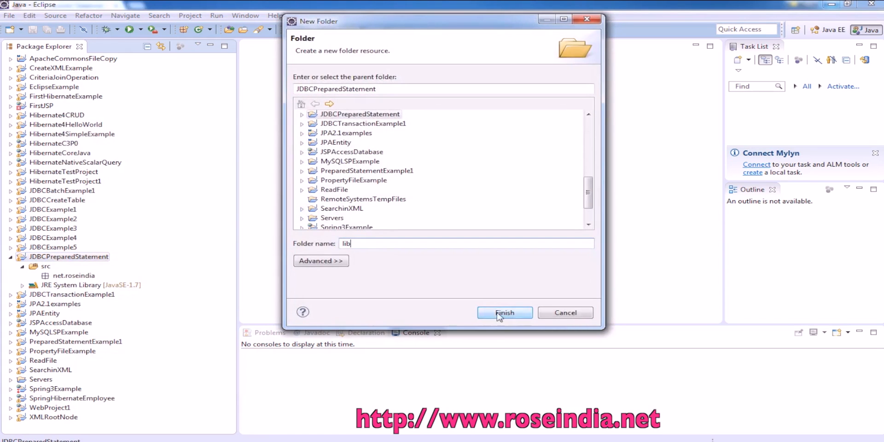
left_click(503, 312)
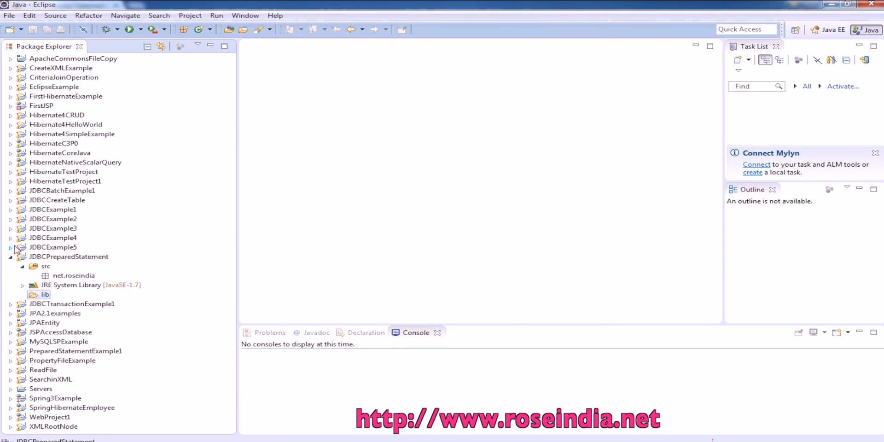
Copy mysql-connector-java-5.1.35-bin.jar from JDBCExample5's lib into JDBCPreparedStatement/lib.
left_click(11, 247)
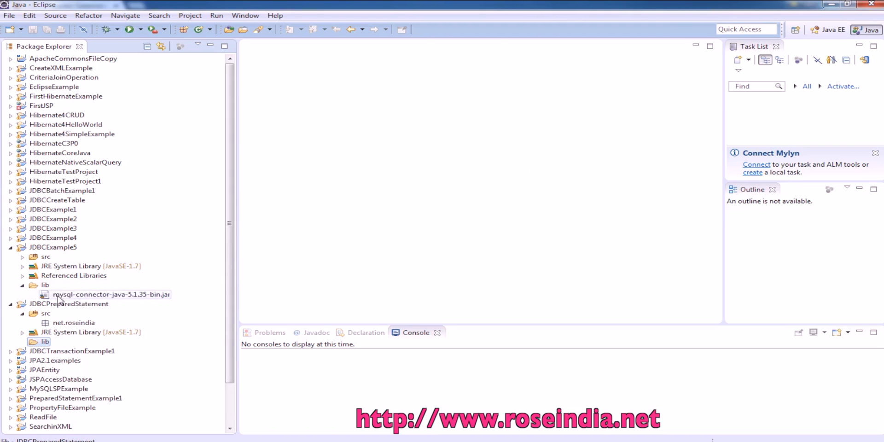
left_click(111, 294)
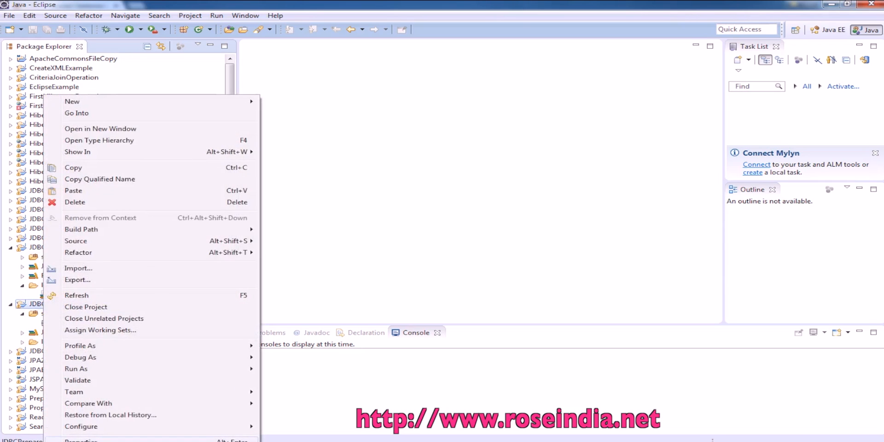
Add lib/mysql-connector-java-5.1.35-bin.jar to the project's Java Build Path Libraries.
left_click(80, 440)
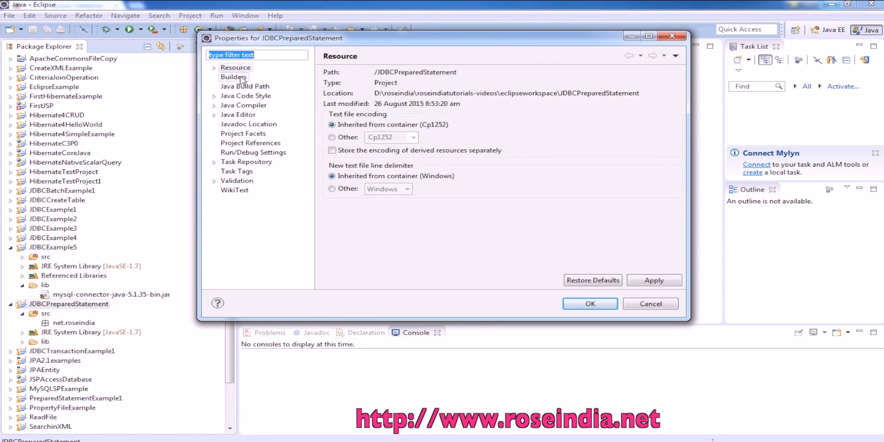
left_click(244, 86)
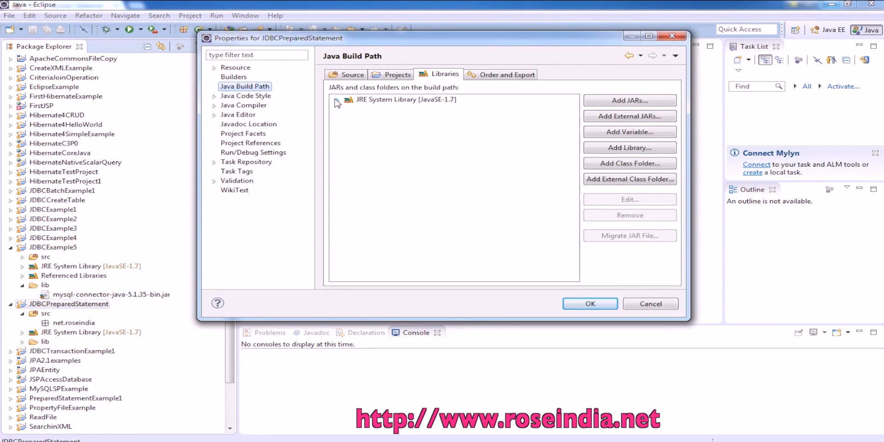
left_click(629, 101)
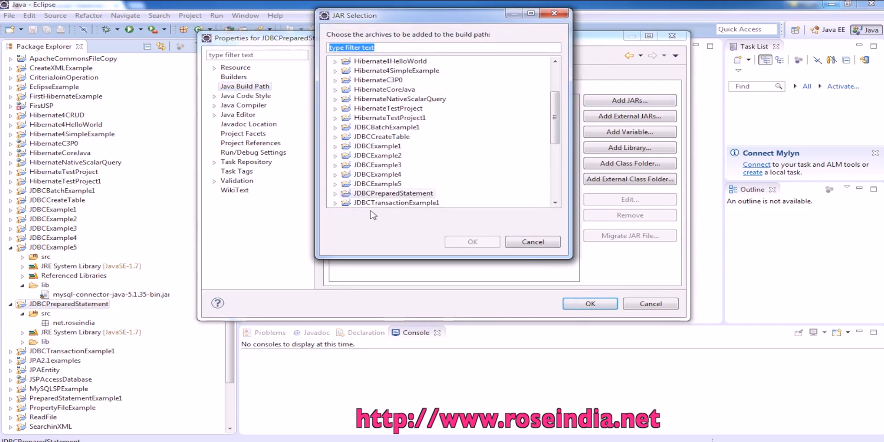
left_click(334, 193)
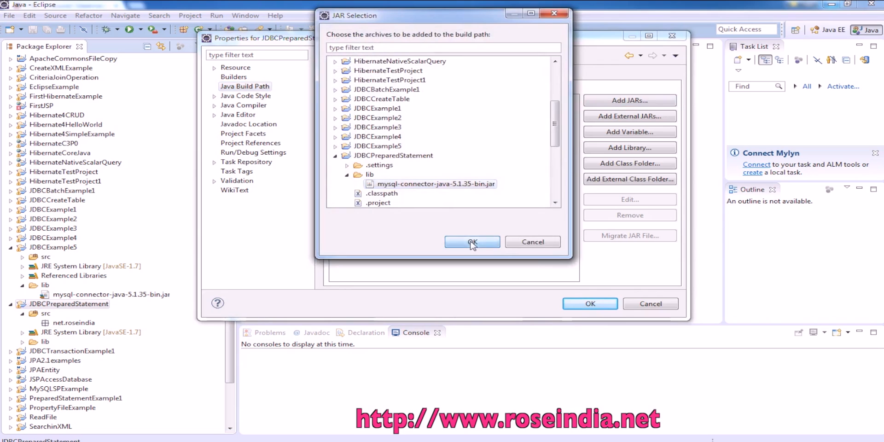
left_click(472, 241)
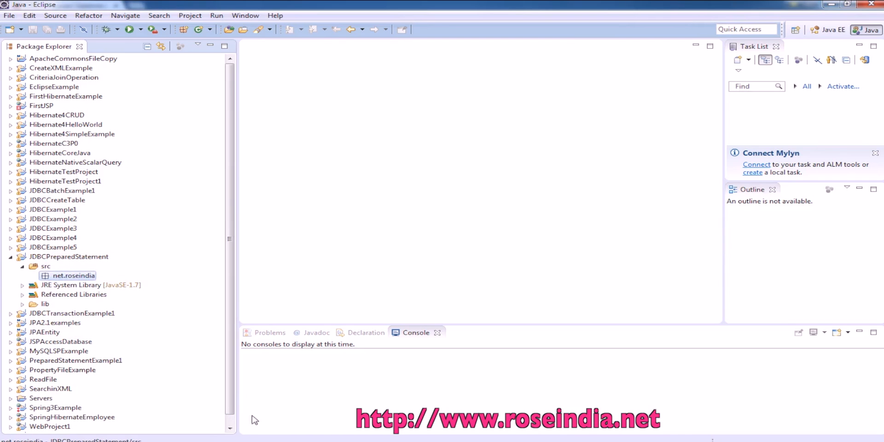
Create class PreparedStatementSelectExample in net.roseindia with a public static void main stub.
right_click(73, 276)
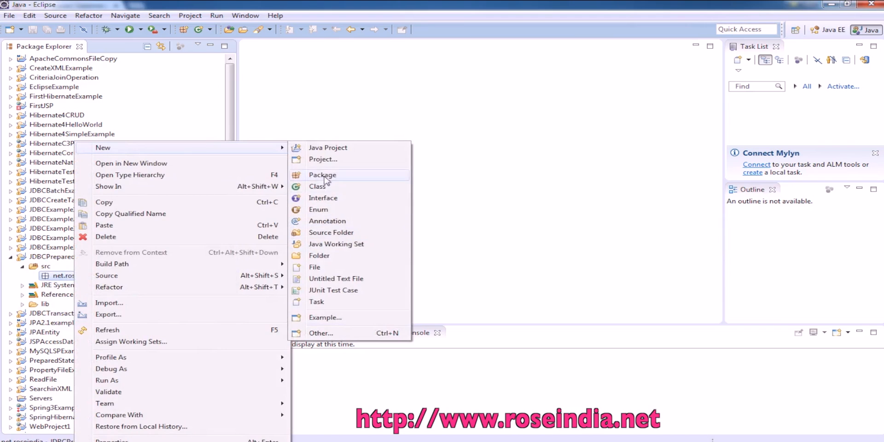
left_click(321, 186)
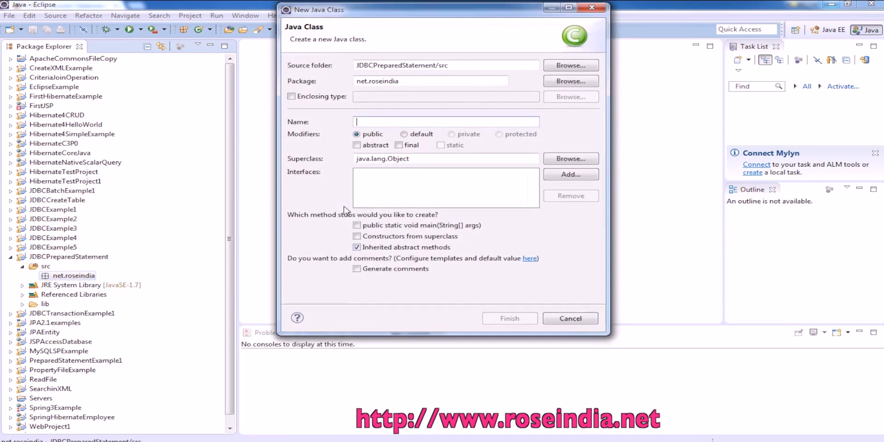
type("PreparedStat")
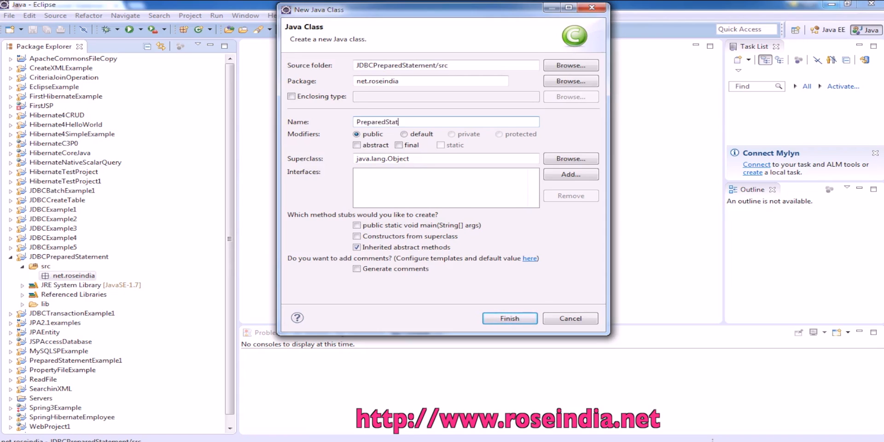
type("ementSelectExample")
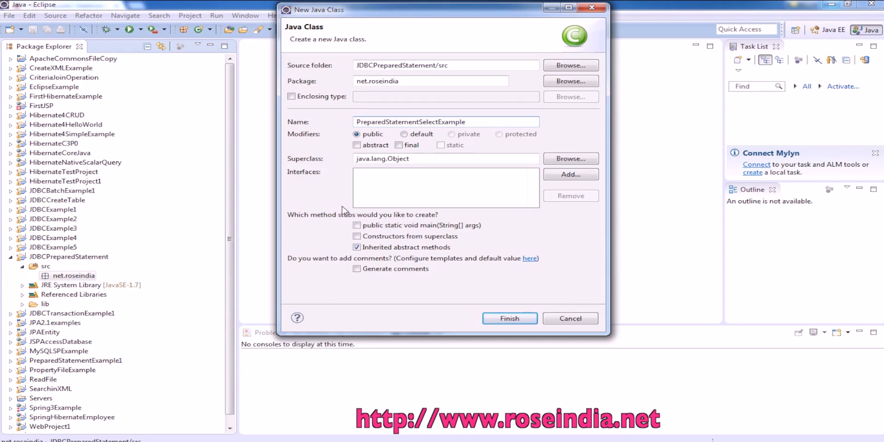
left_click(356, 225)
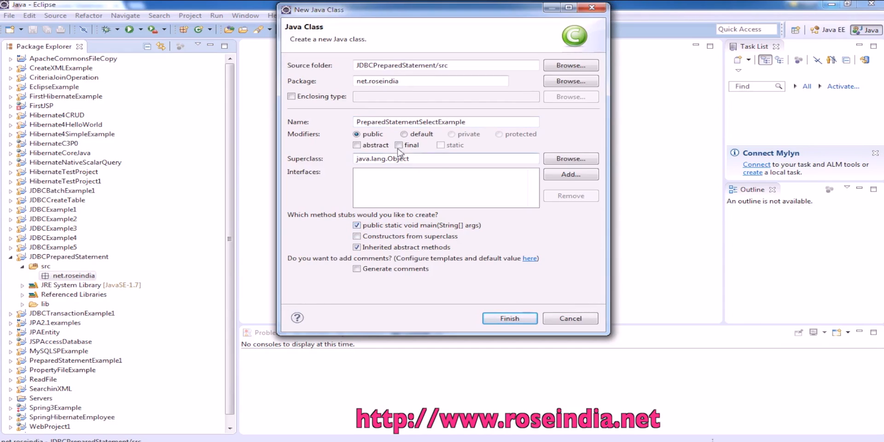
mouse_move(477, 175)
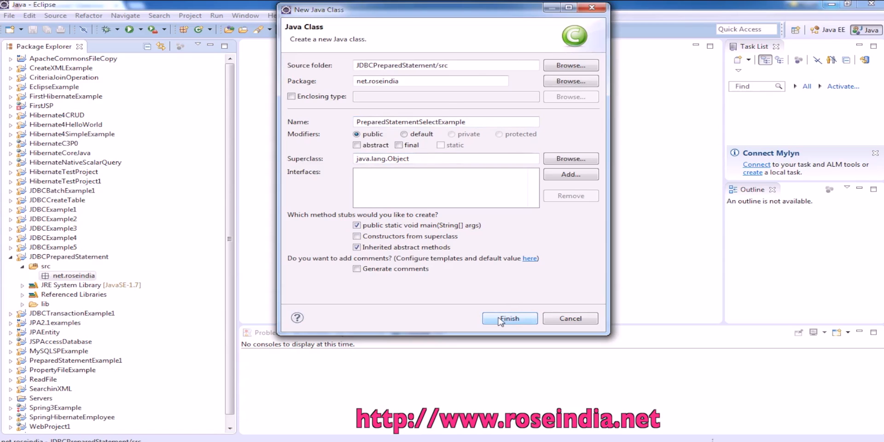
left_click(508, 318)
type("import java")
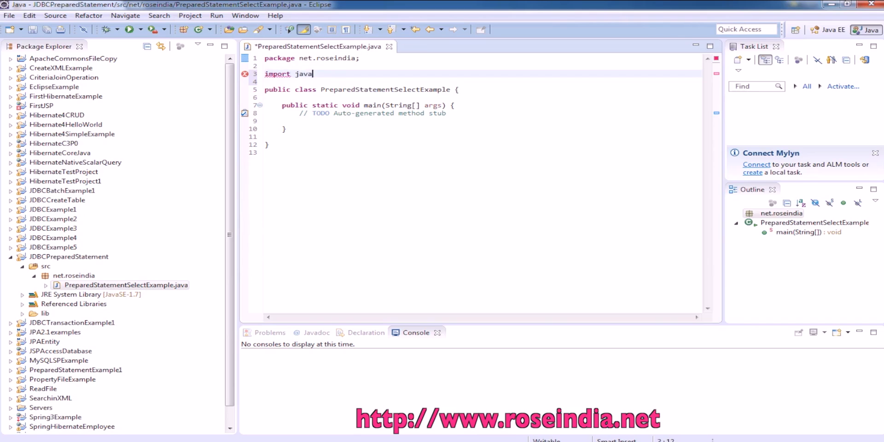
Type 'import java.sql.' below the package declaration.
type(".sql.")
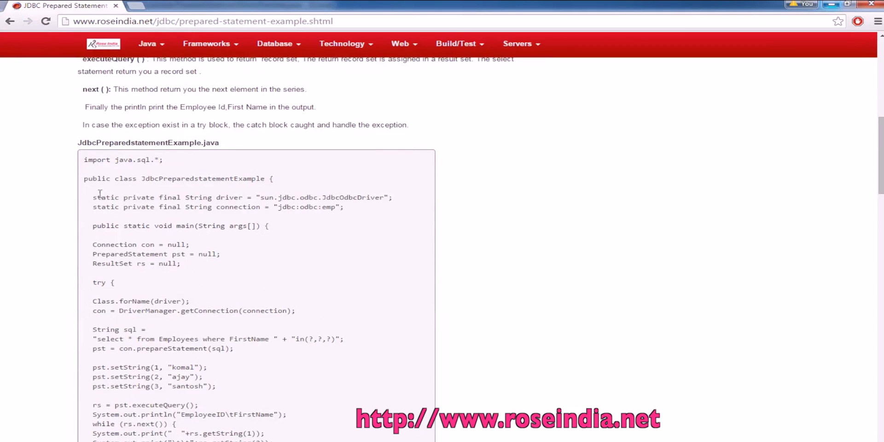
Select the tutorial code from the static driver lines through pst = con.prepareStatement(sql).
left_click_drag(92, 197, 145, 310)
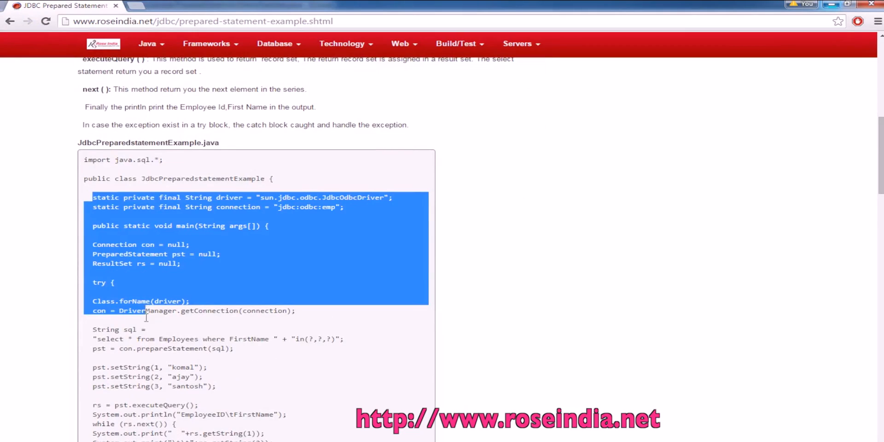
scroll("down", 3)
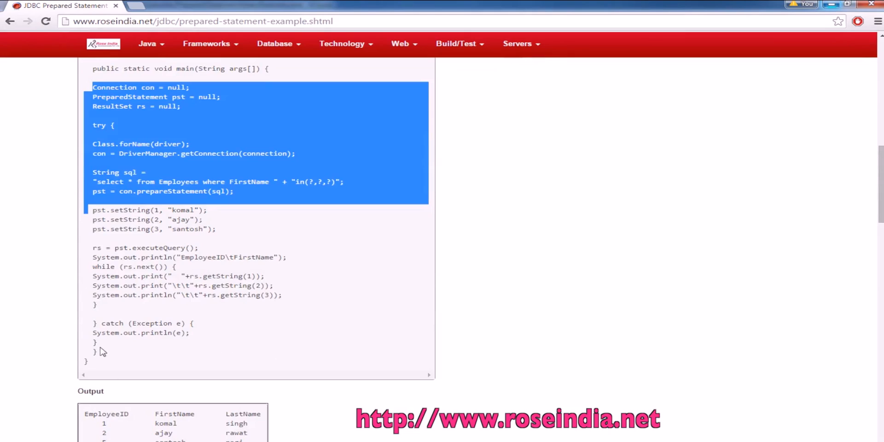
left_click_drag(92, 210, 96, 342)
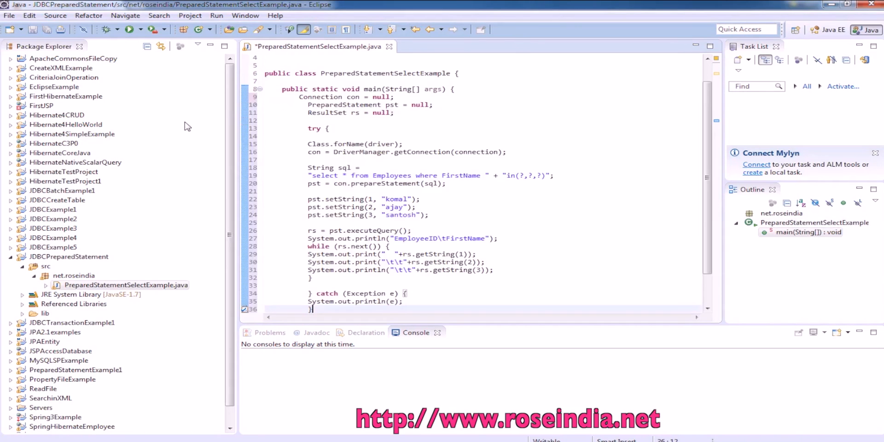
Open ReadData.java from JDBCExample5 > src > net.roseindia in Package Explorer.
left_click(10, 247)
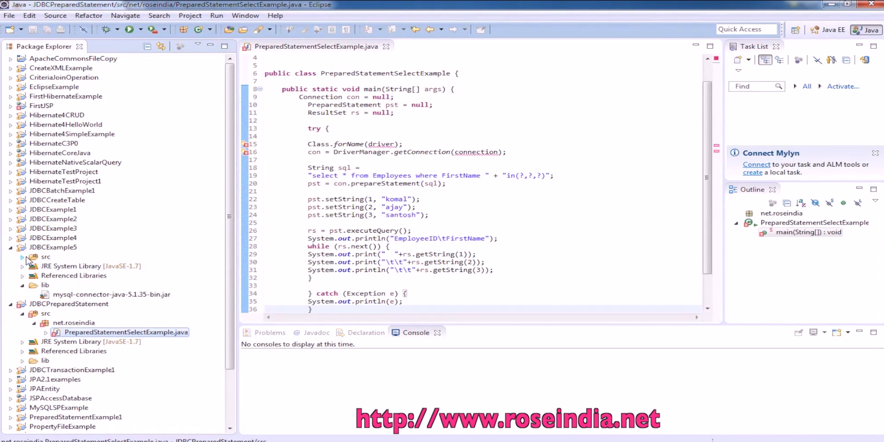
left_click(45, 266)
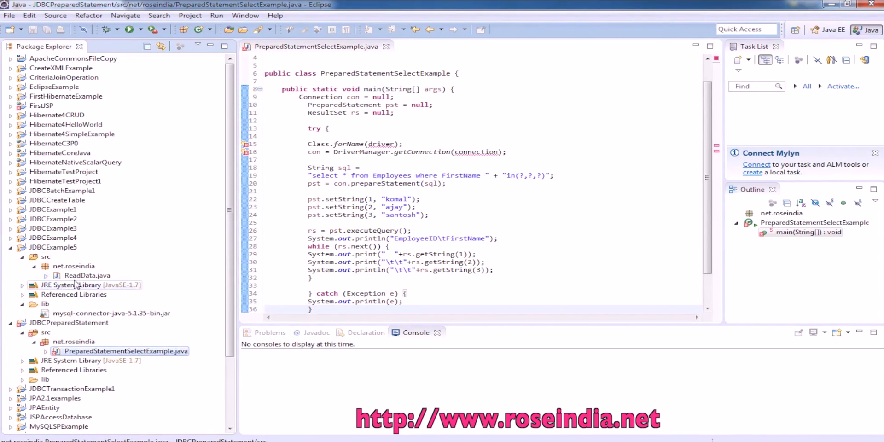
double_click(87, 276)
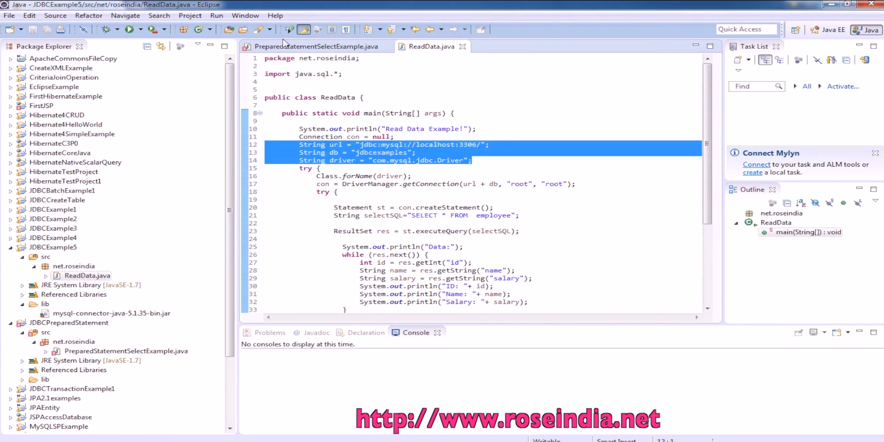
Bring ReadData's url, jdbcexamples db and com.mysql.jdbc.Driver lines into PreparedStatementSelectExample's try block.
left_click(314, 46)
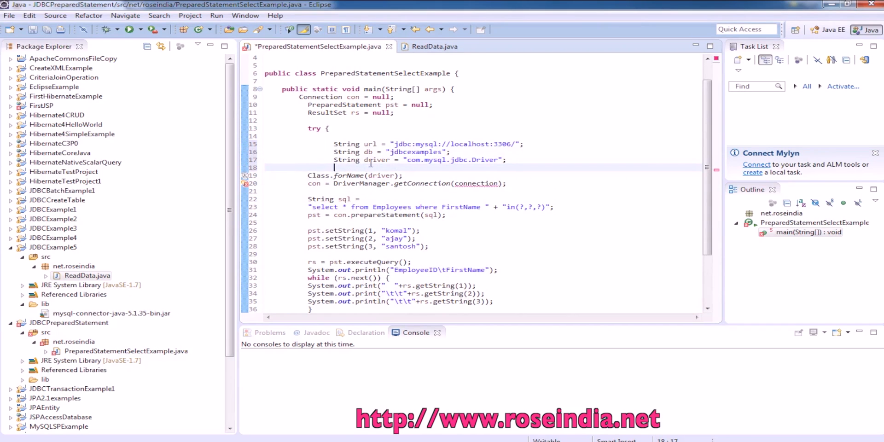
mouse_move(469, 160)
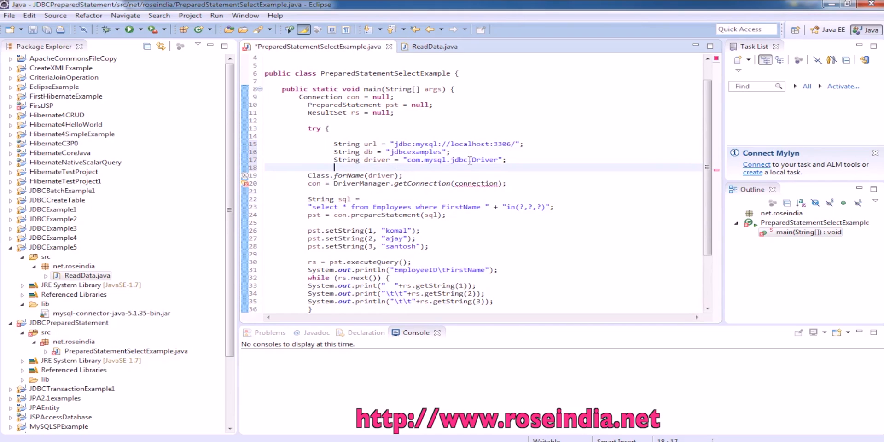
double_click(457, 159)
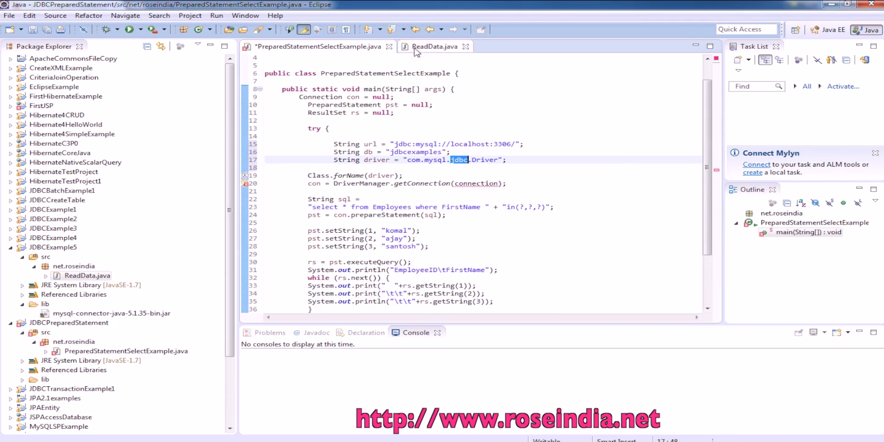
left_click(434, 46)
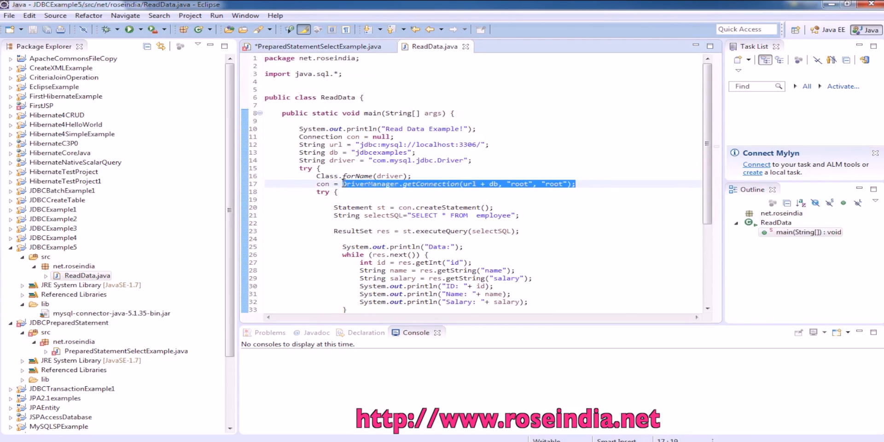
left_click(316, 46)
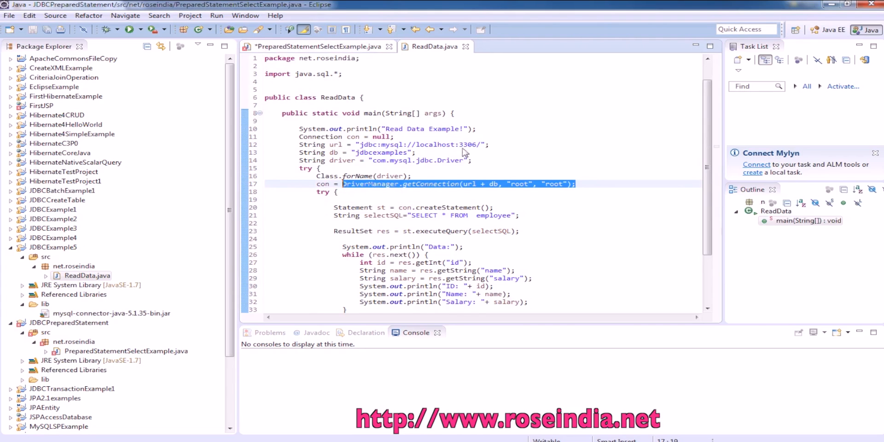
left_click(318, 46)
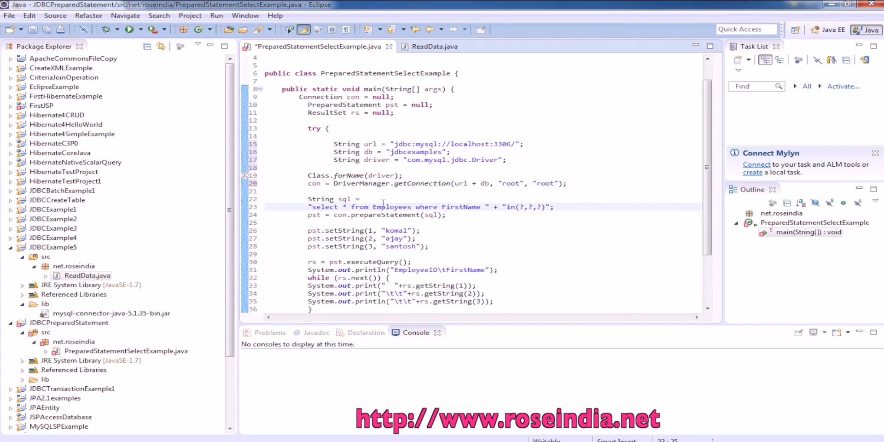
Point out the url declaration, the jdbcexamples database name and the root password.
left_click(428, 144)
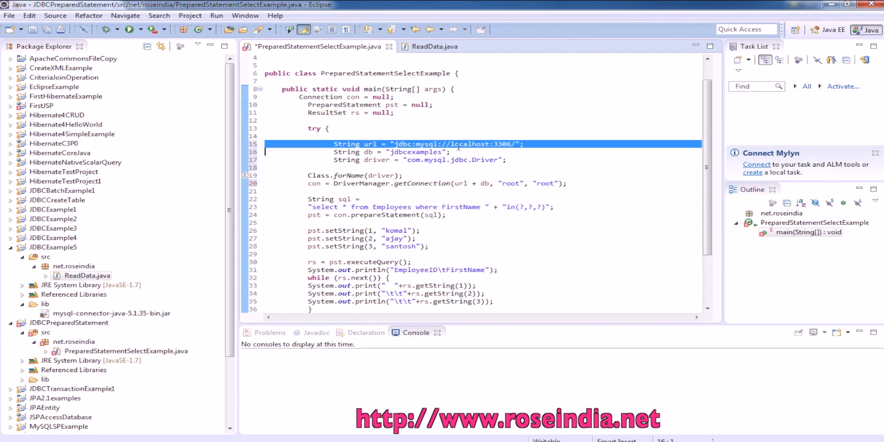
double_click(417, 151)
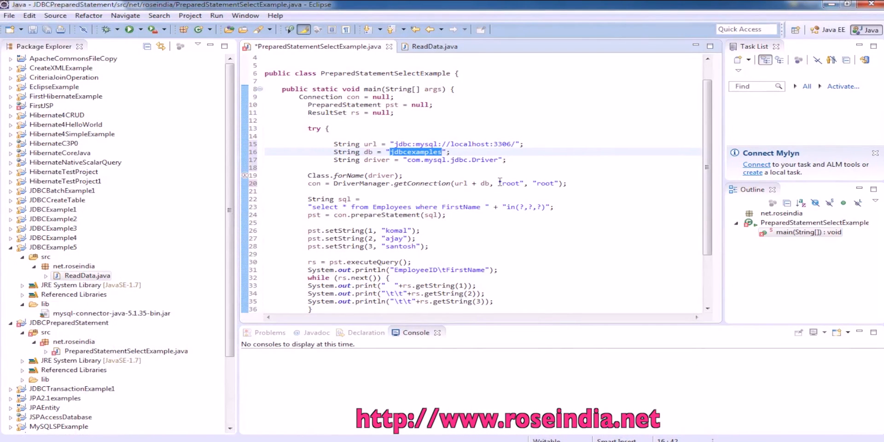
double_click(544, 183)
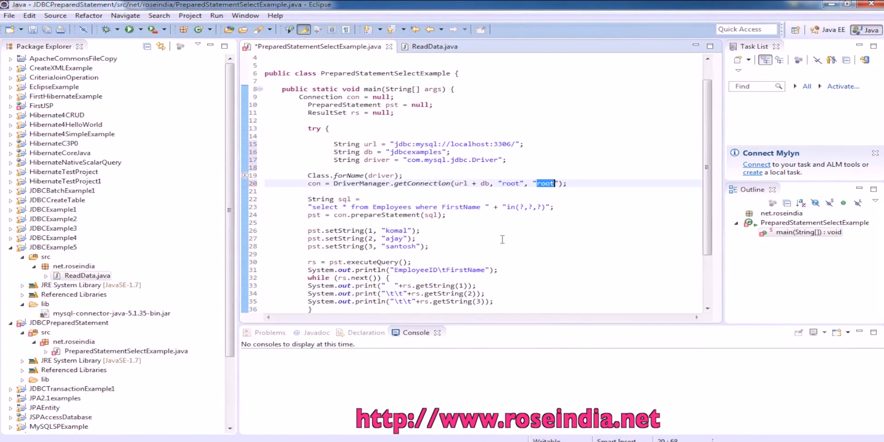
Change the SQL string to query table employee, filtering on id= instead of FirstName.
left_click(399, 215)
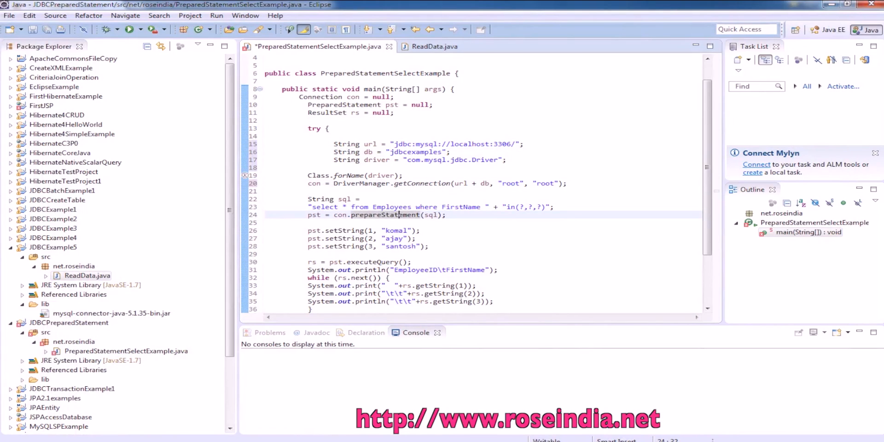
double_click(391, 207)
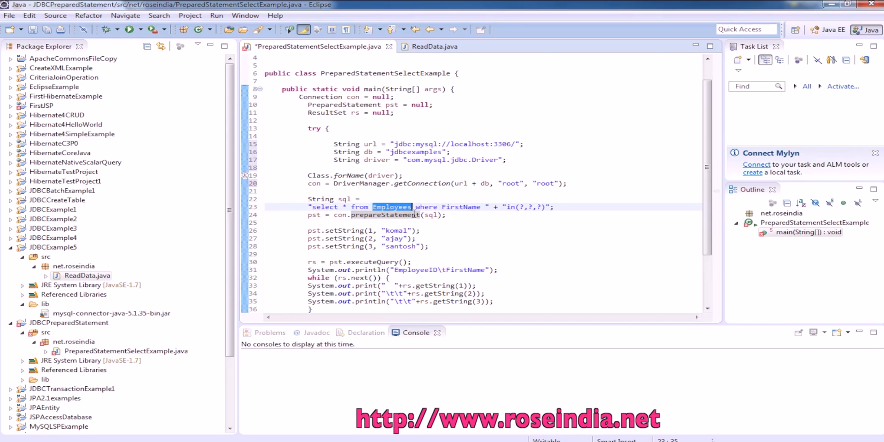
type("e")
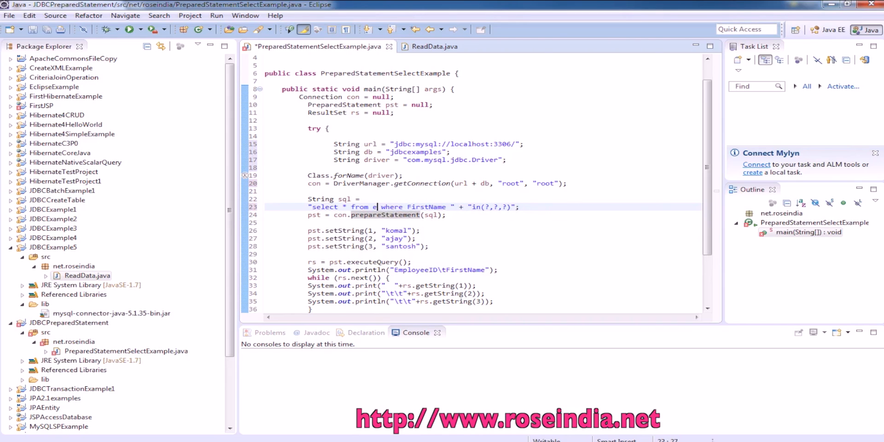
type("mployee")
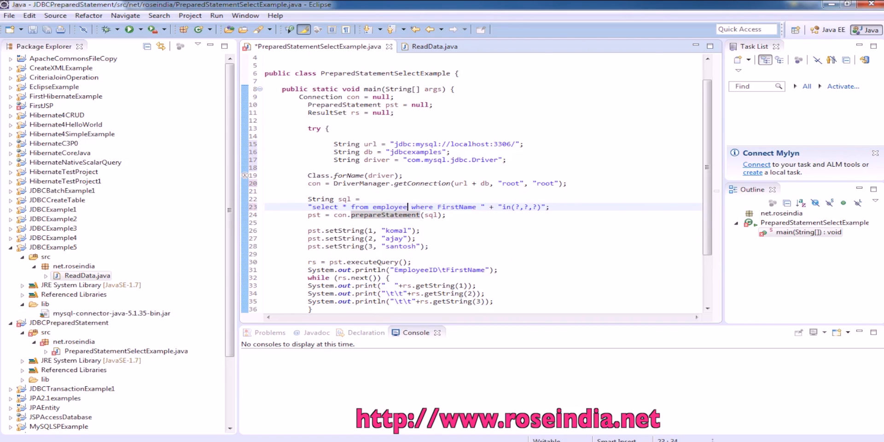
type("i")
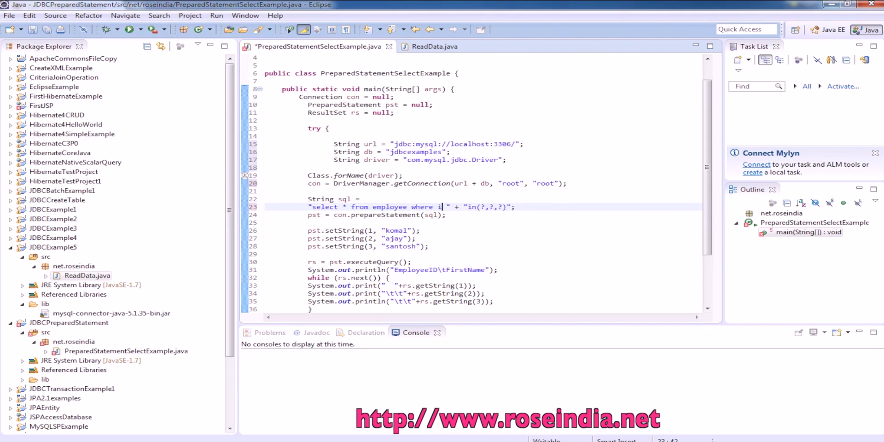
type("d=")
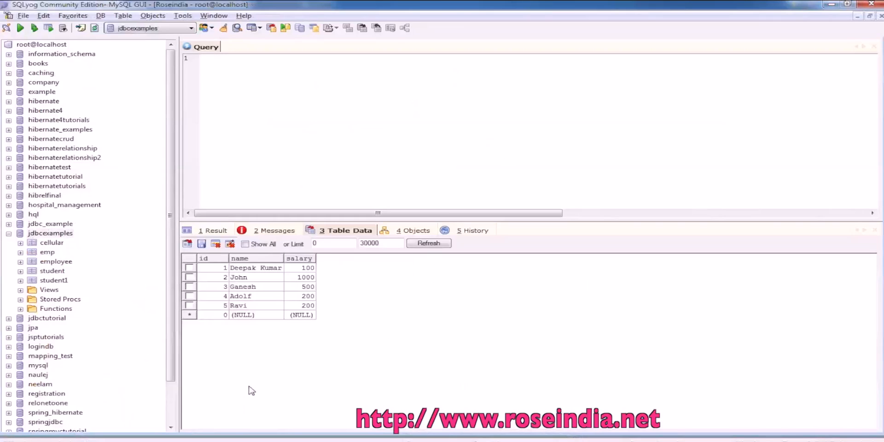
mouse_move(361, 275)
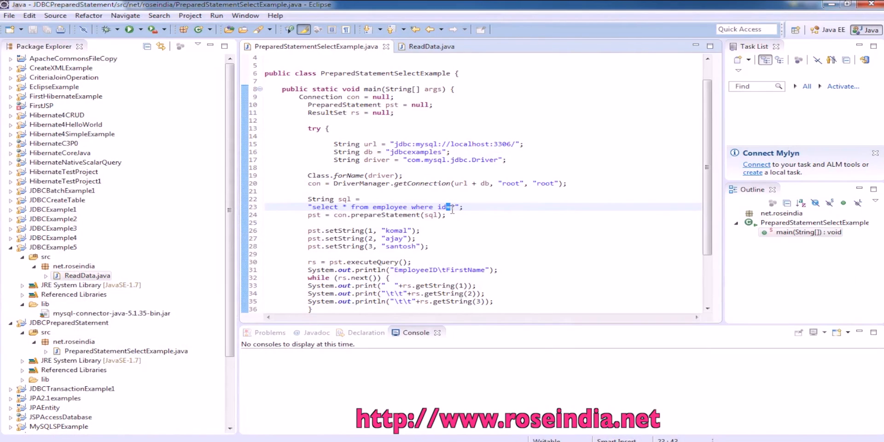
Make the condition id>, bind 1, and delete the two setString lines.
type(">")
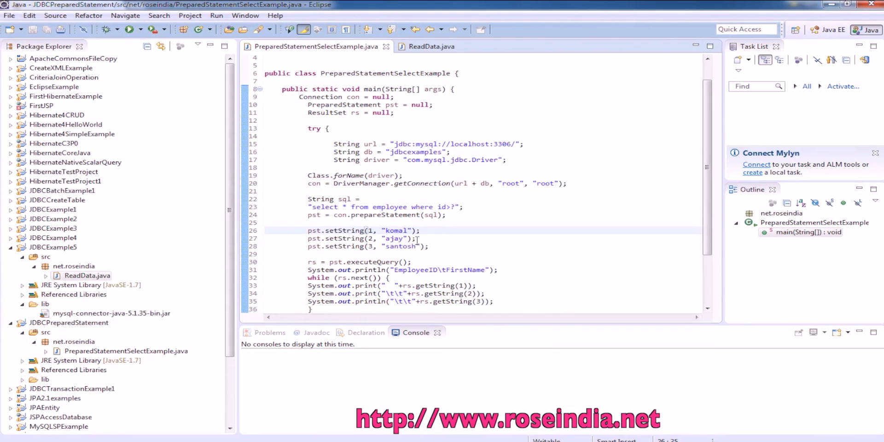
type("1")
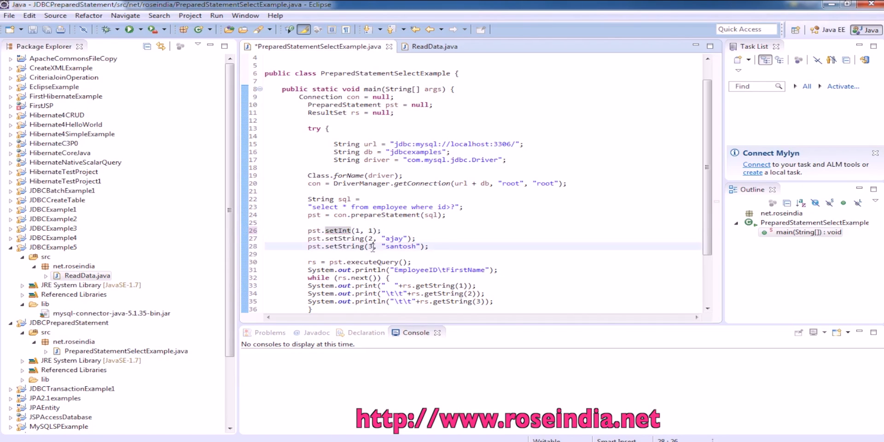
left_click_drag(307, 238, 429, 246)
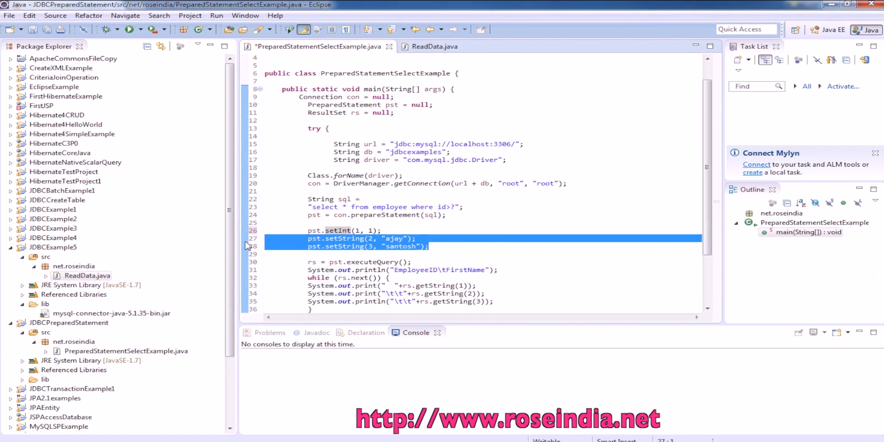
key("Delete")
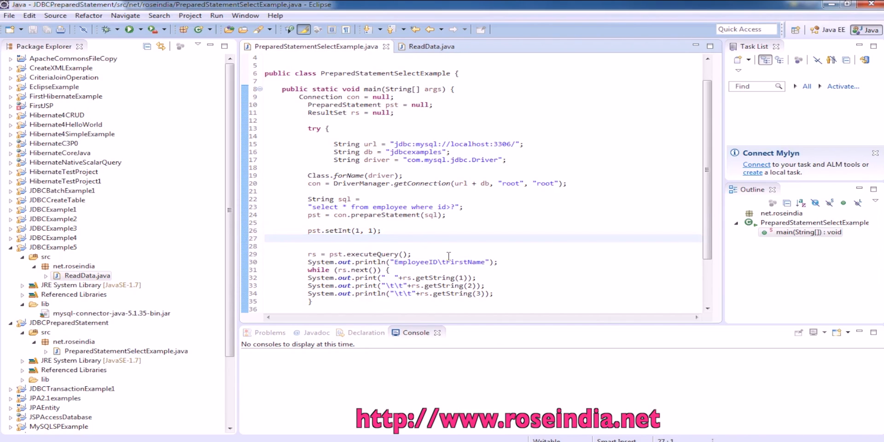
Show the Run As options, including Java Application, for PreparedStatementSelectExample.
scroll("down", 3)
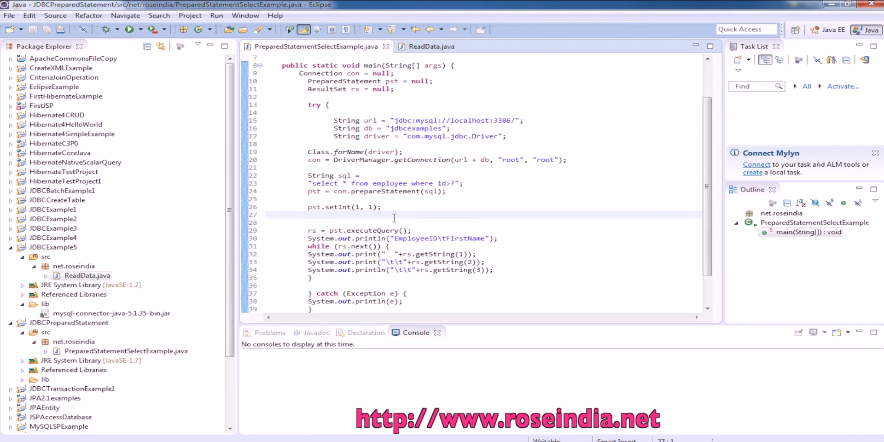
right_click(393, 218)
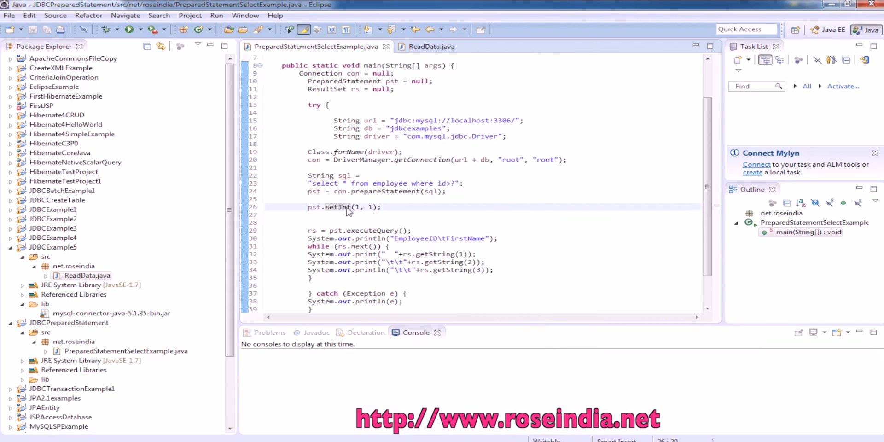
right_click(346, 206)
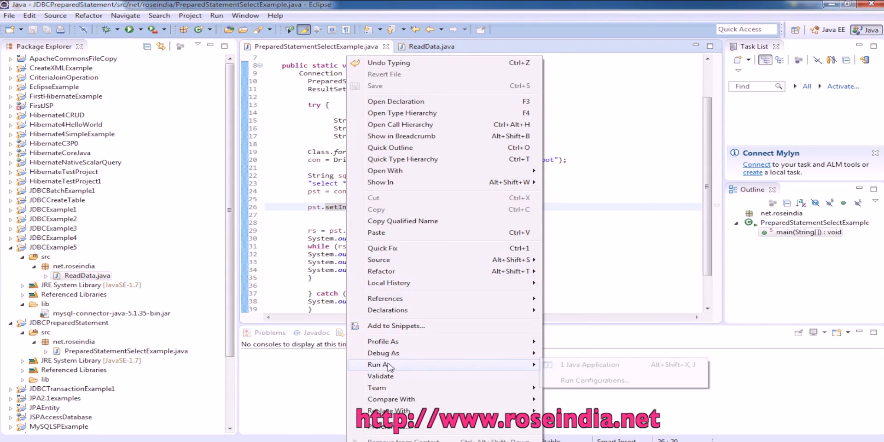
left_click(590, 365)
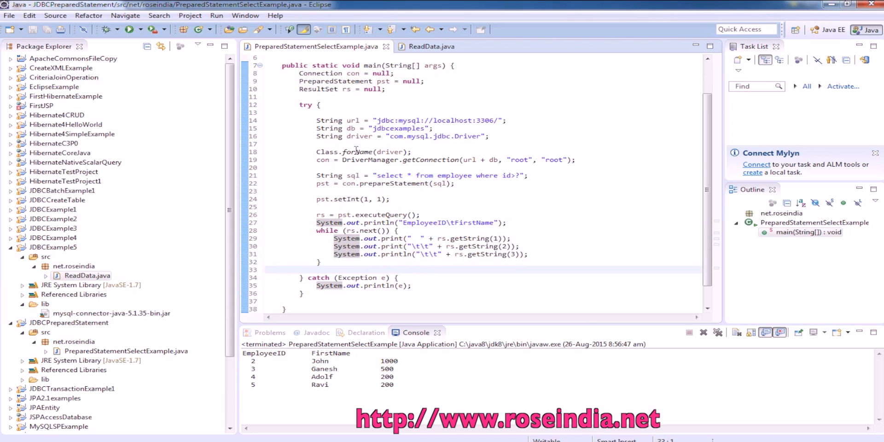
Add a con.close() call after the result-printing loop.
double_click(322, 159)
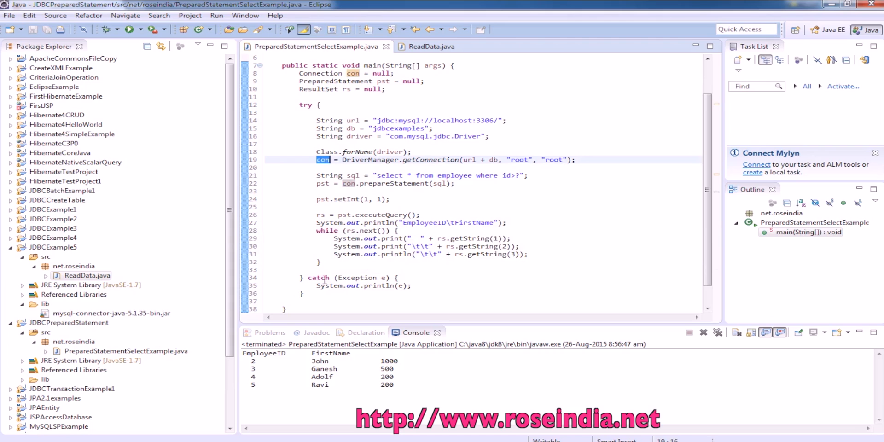
type("con")
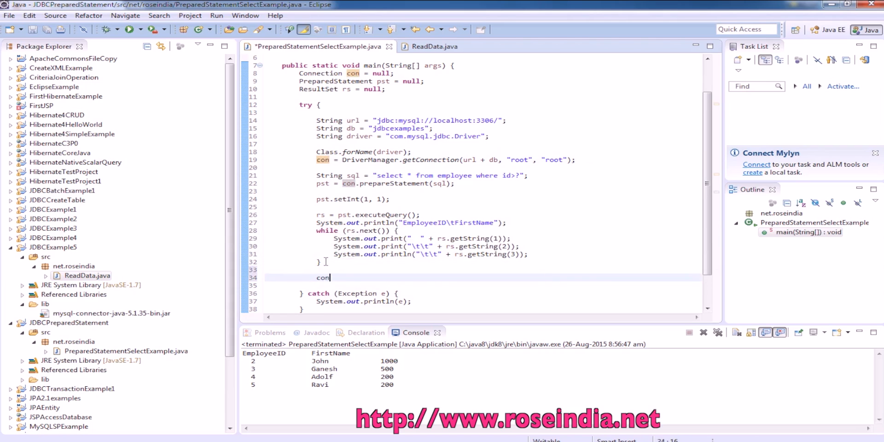
type(".close();")
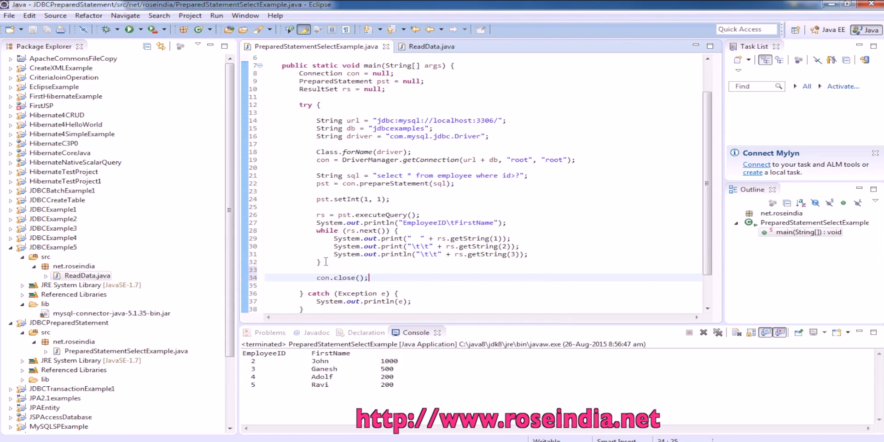
scroll("up", 3)
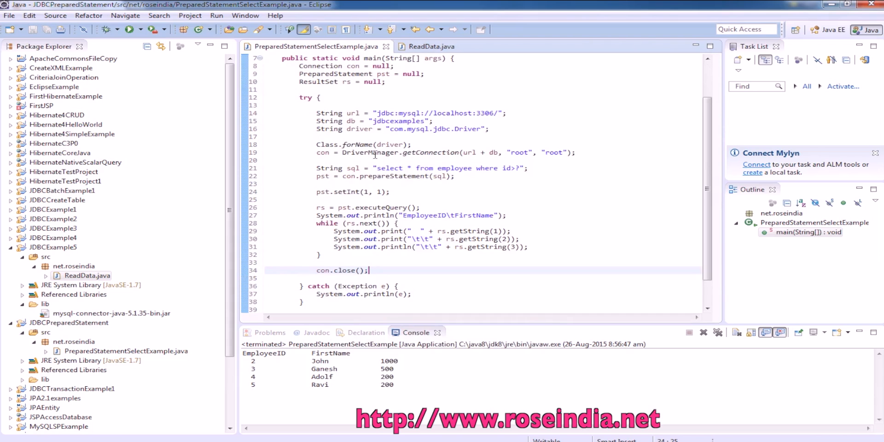
double_click(448, 168)
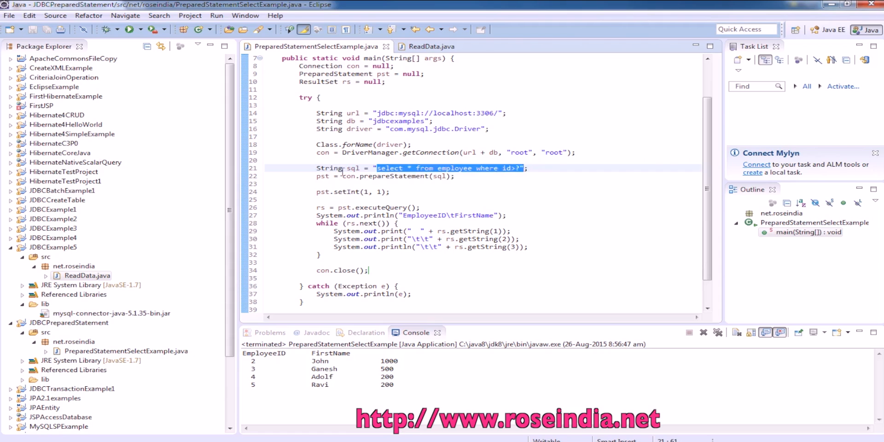
double_click(395, 175)
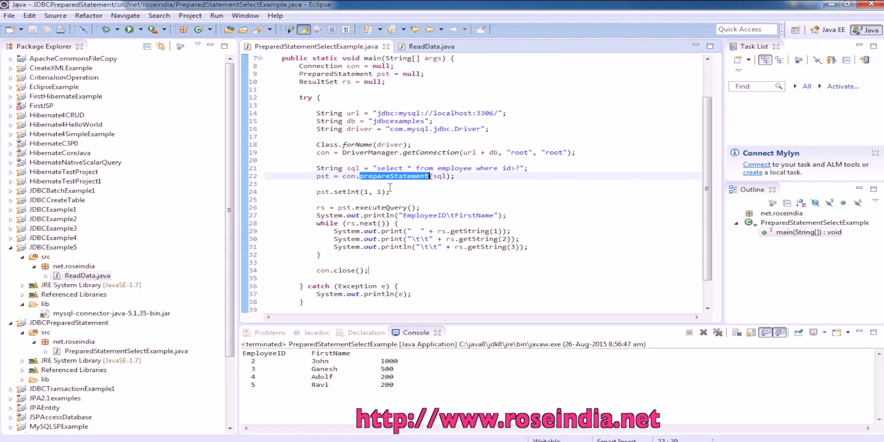
left_click(389, 176)
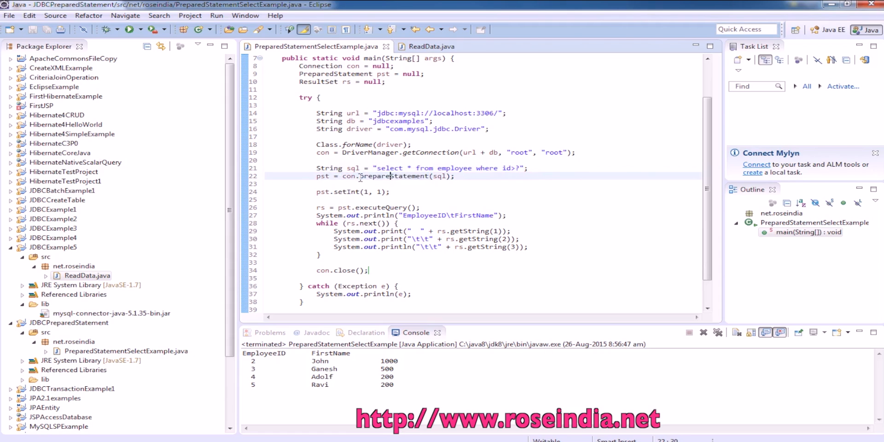
double_click(394, 175)
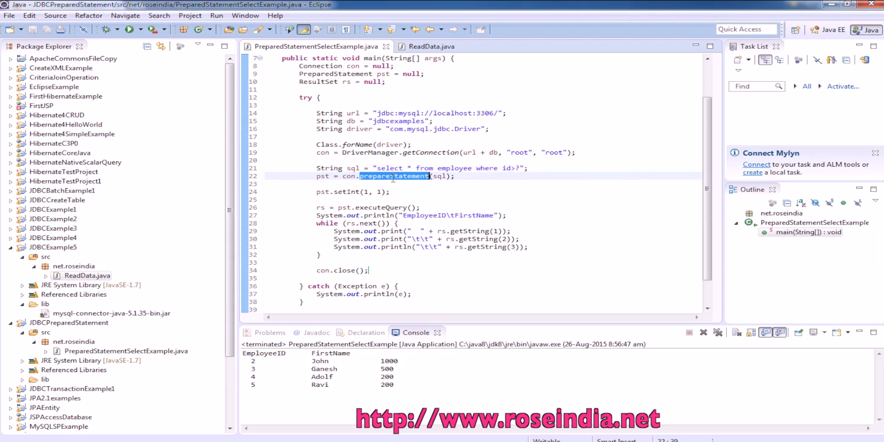
double_click(439, 176)
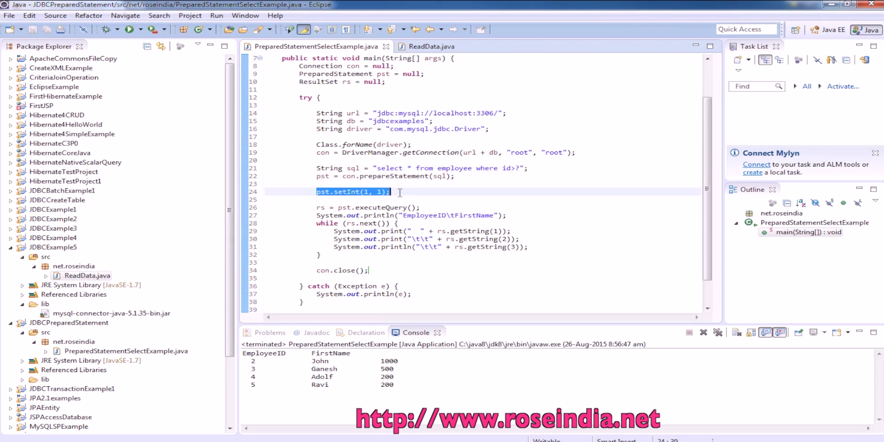
double_click(347, 191)
type(">")
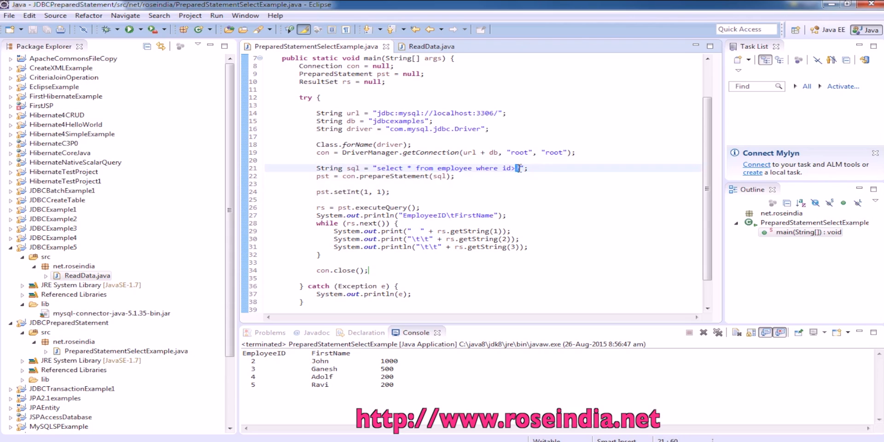
mouse_move(290, 204)
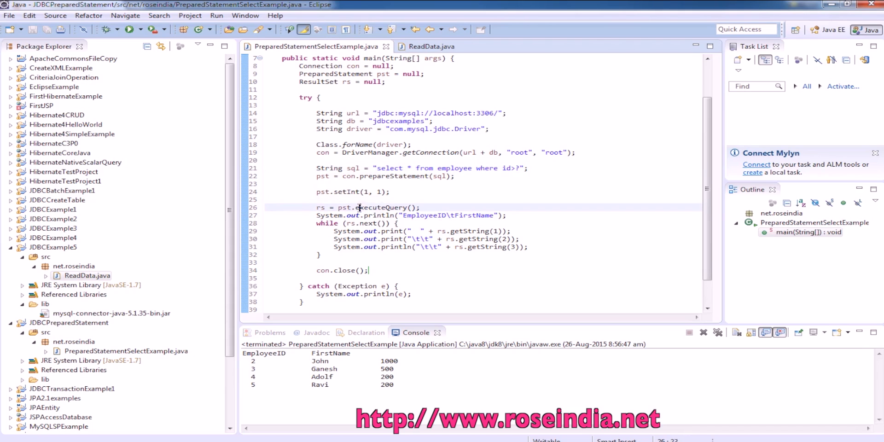
double_click(320, 207)
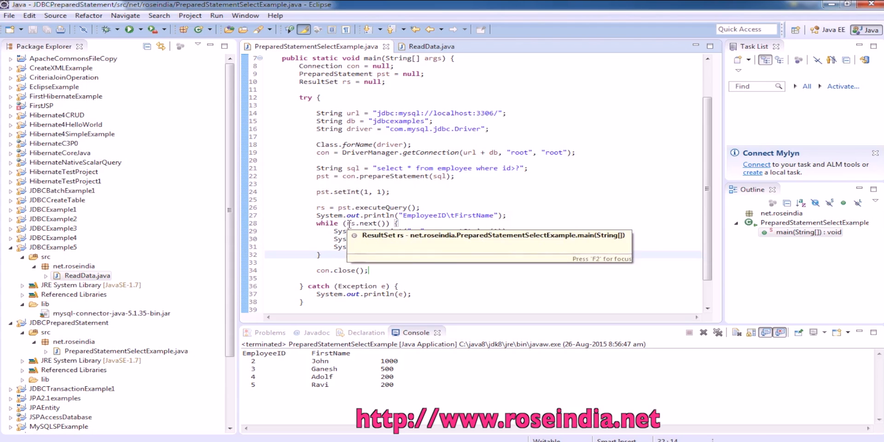
double_click(361, 223)
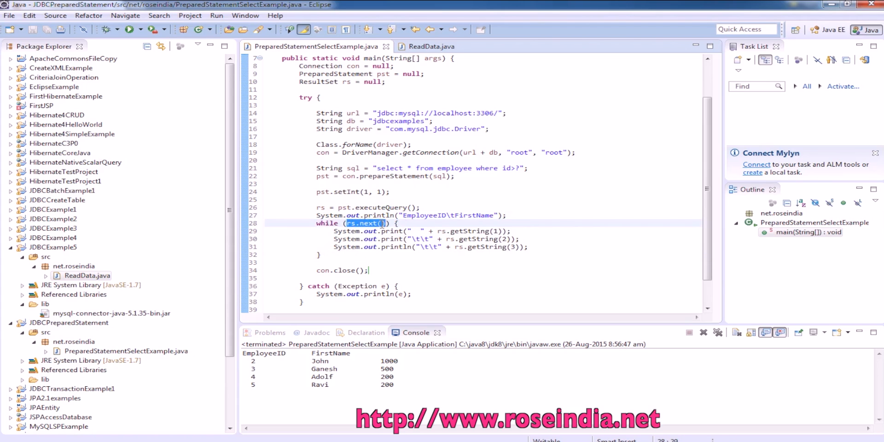
left_click_drag(334, 230, 507, 247)
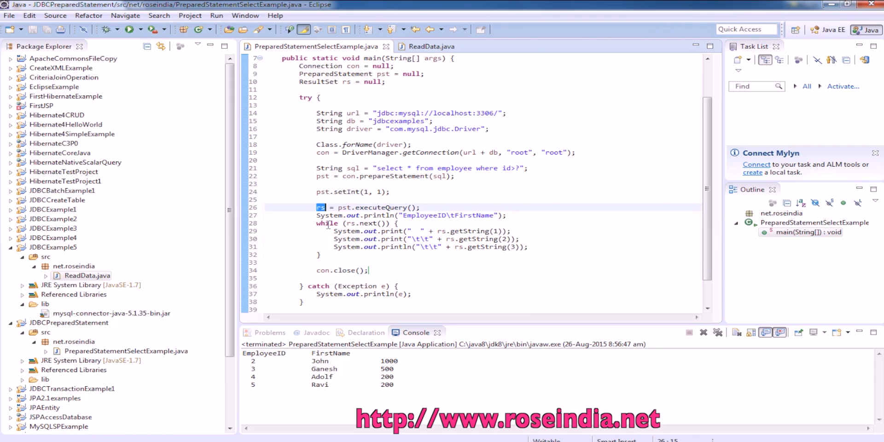
Type rs.close(); on the line above con.close();.
type("rs")
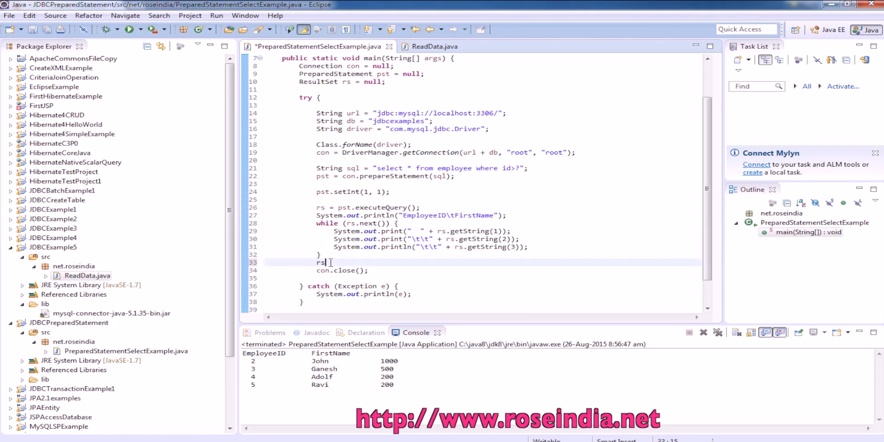
type(",cl")
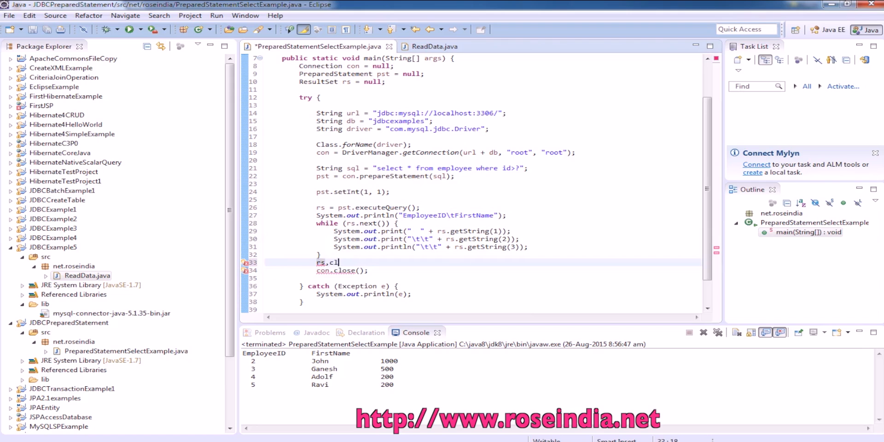
type("ose();")
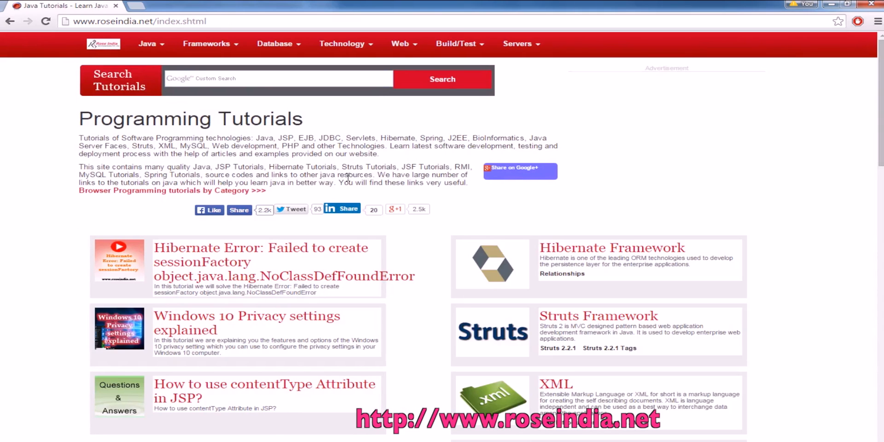
Scroll down the RoseIndia tutorials list to Spring and MySQL-in-JSP listings.
scroll("down", 3)
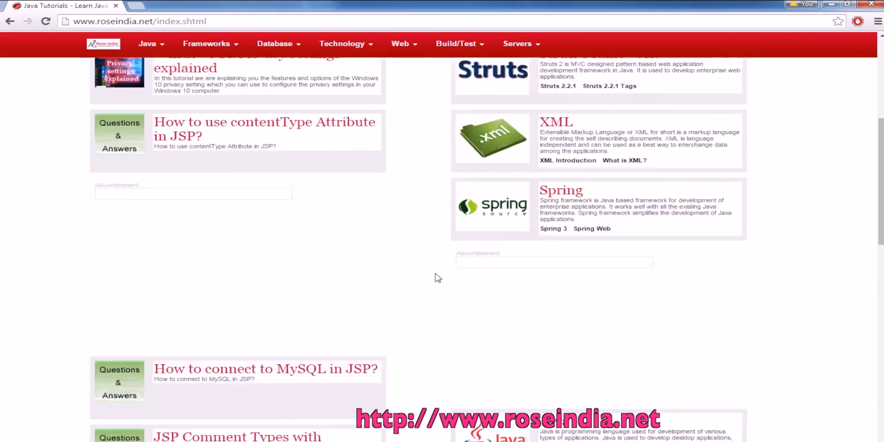